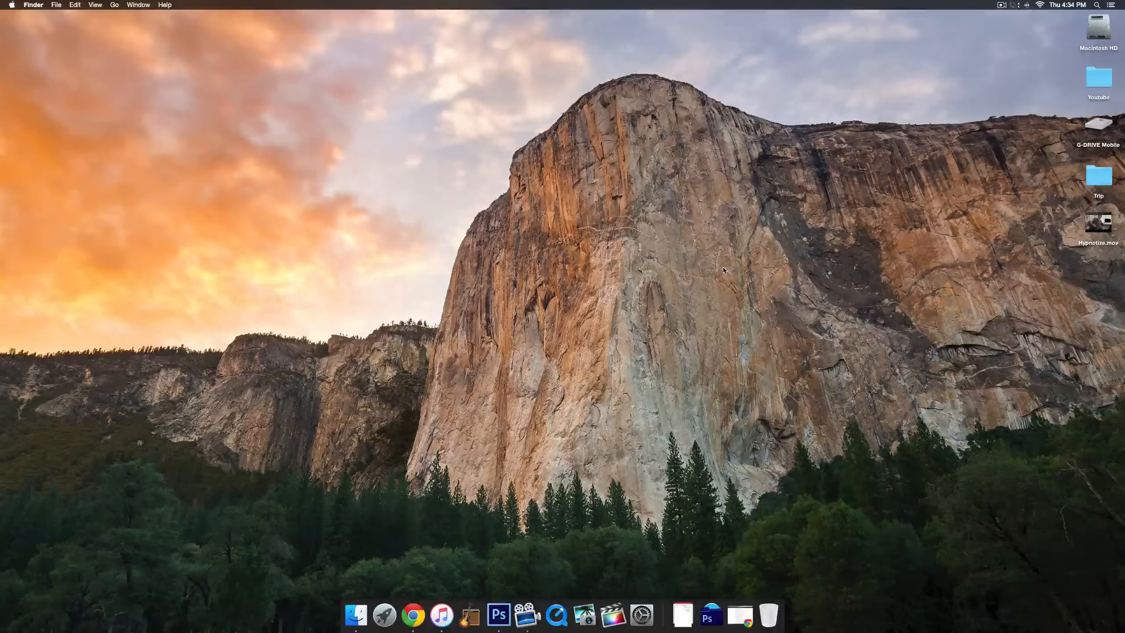
mouse_move(248, 134)
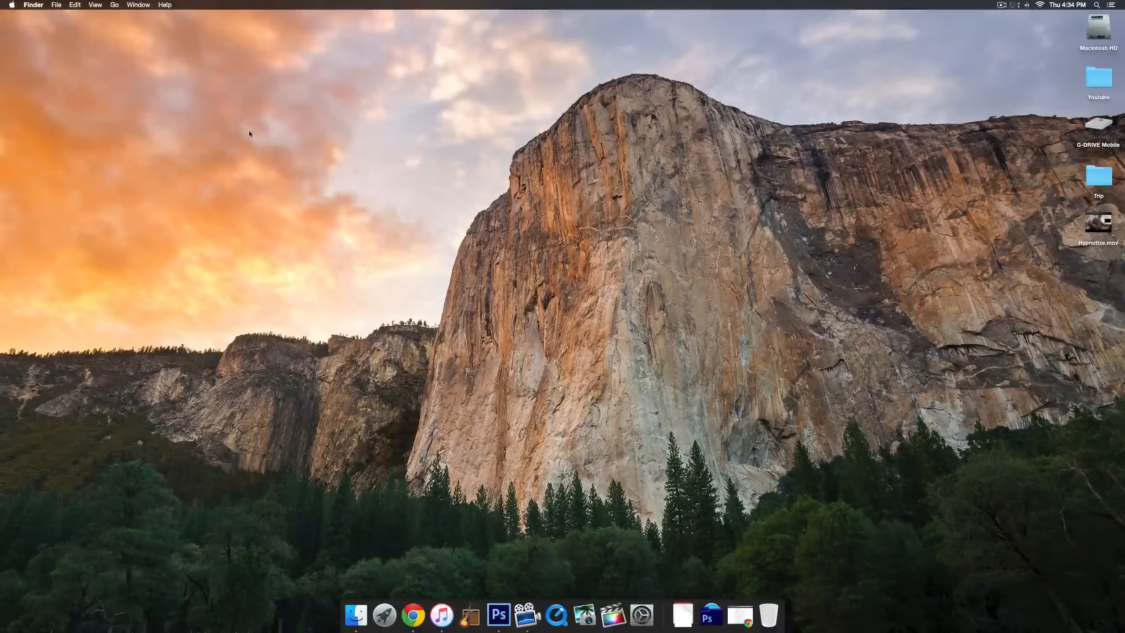
Open About This Mac from the Apple menu, showing OS X Yosemite 10.10.5.
left_click(11, 5)
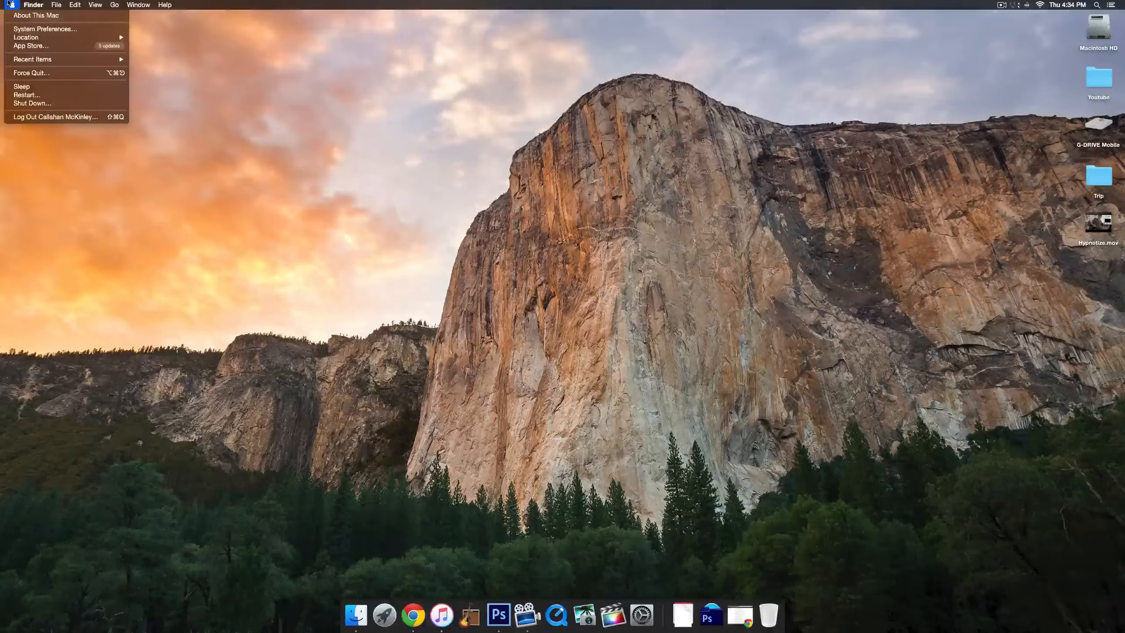
left_click(36, 15)
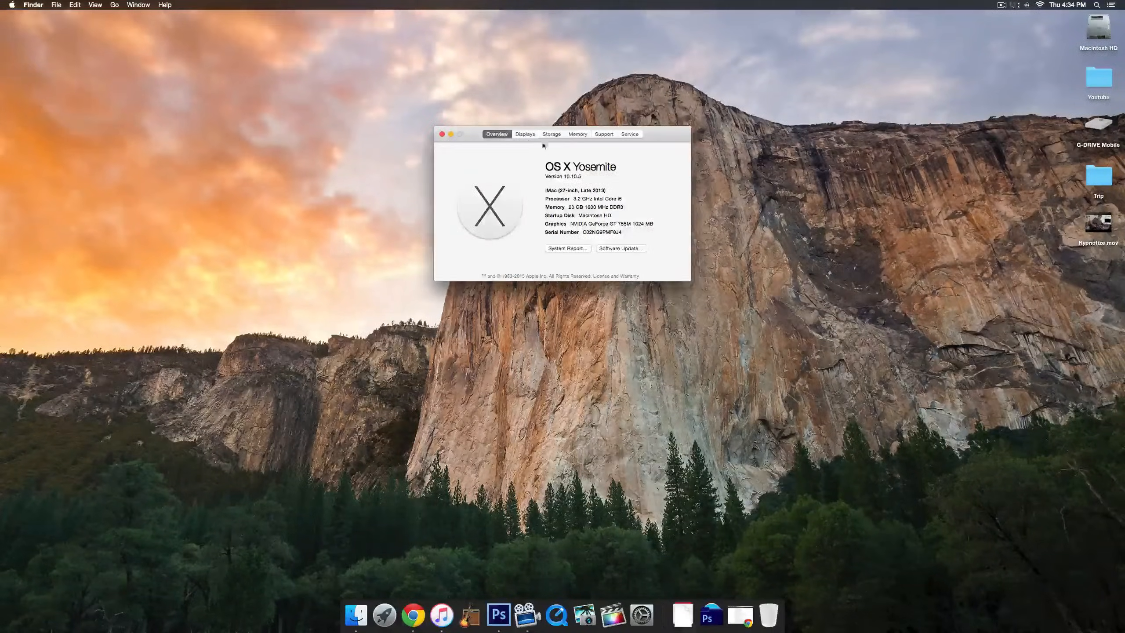
Show the Storage breakdown: Macintosh HD 25.97 GB free of 999.35 GB.
left_click(550, 135)
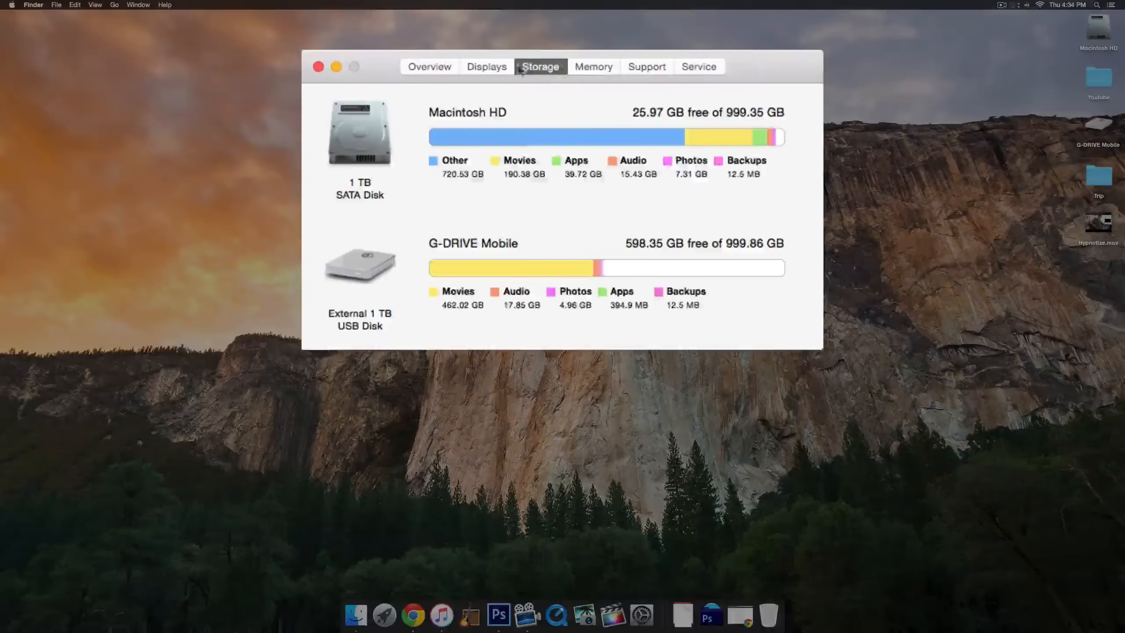
mouse_move(493, 126)
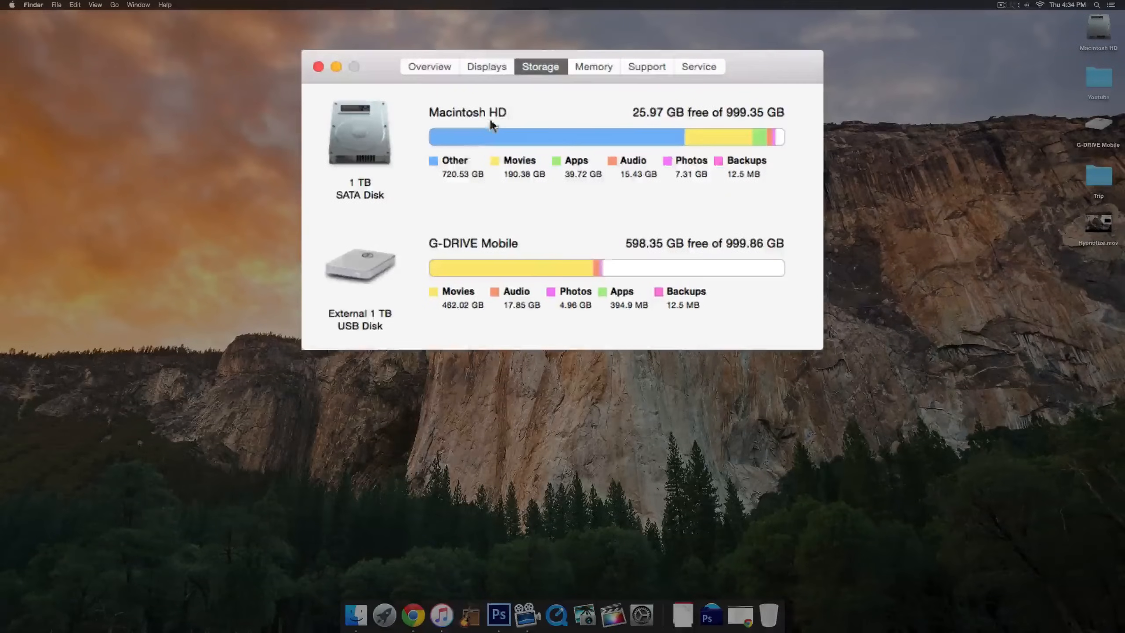
mouse_move(473, 172)
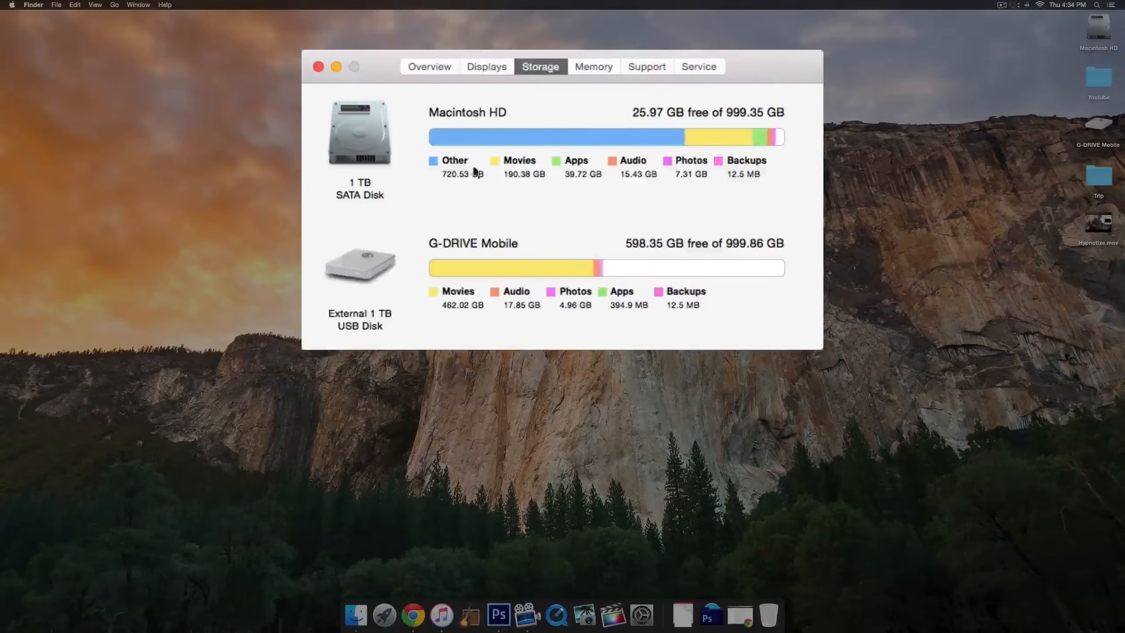
mouse_move(624, 111)
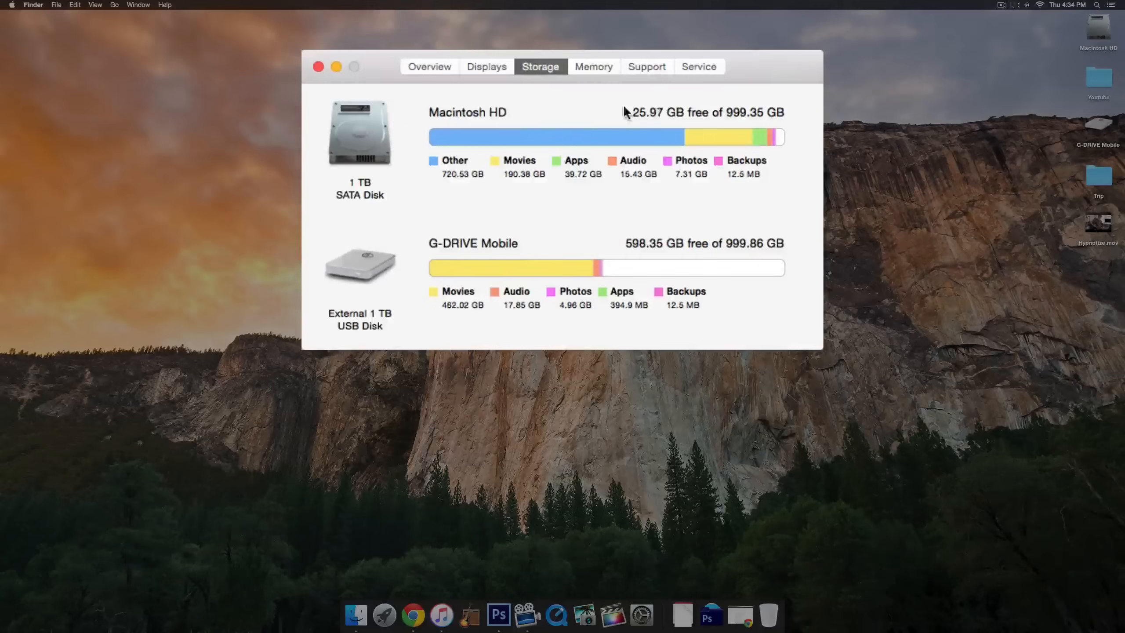
mouse_move(405, 139)
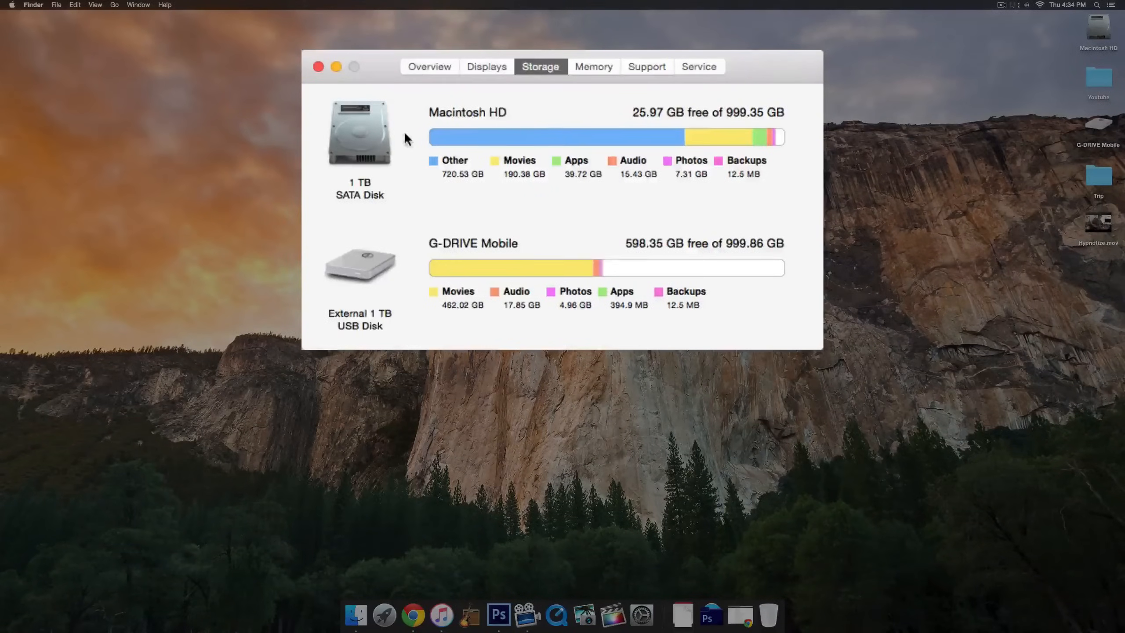
mouse_move(421, 169)
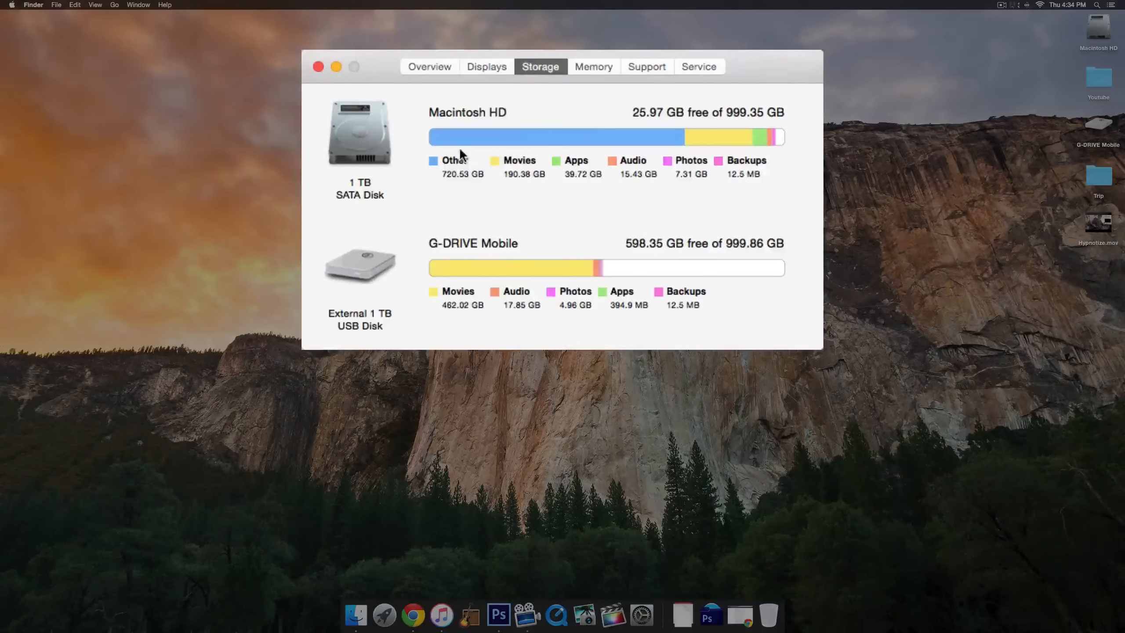
mouse_move(491, 178)
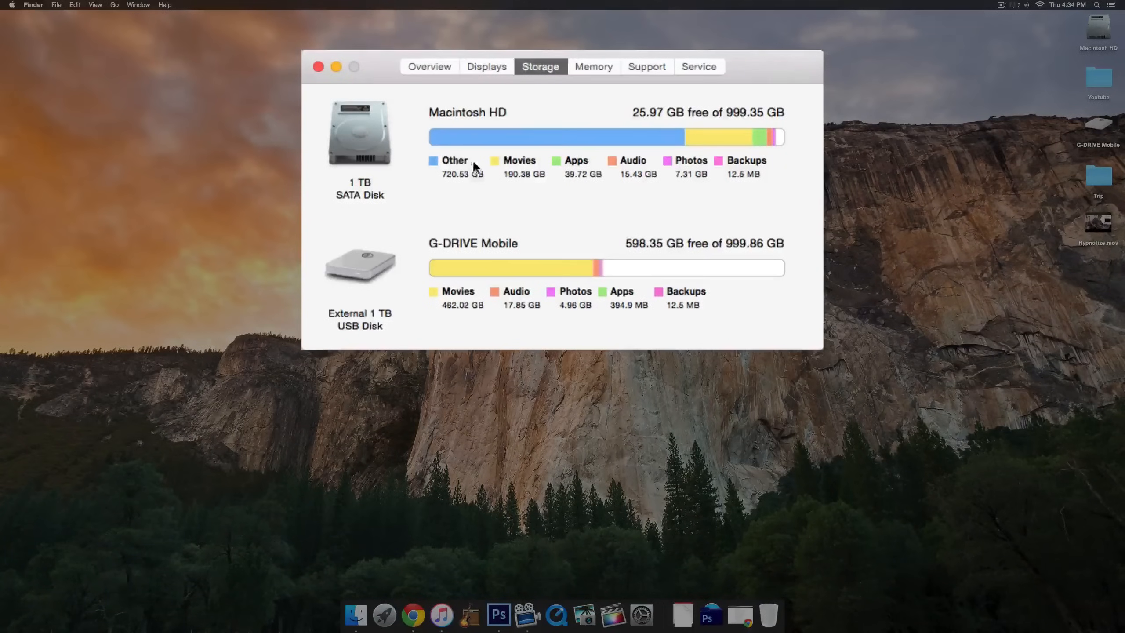
mouse_move(740, 163)
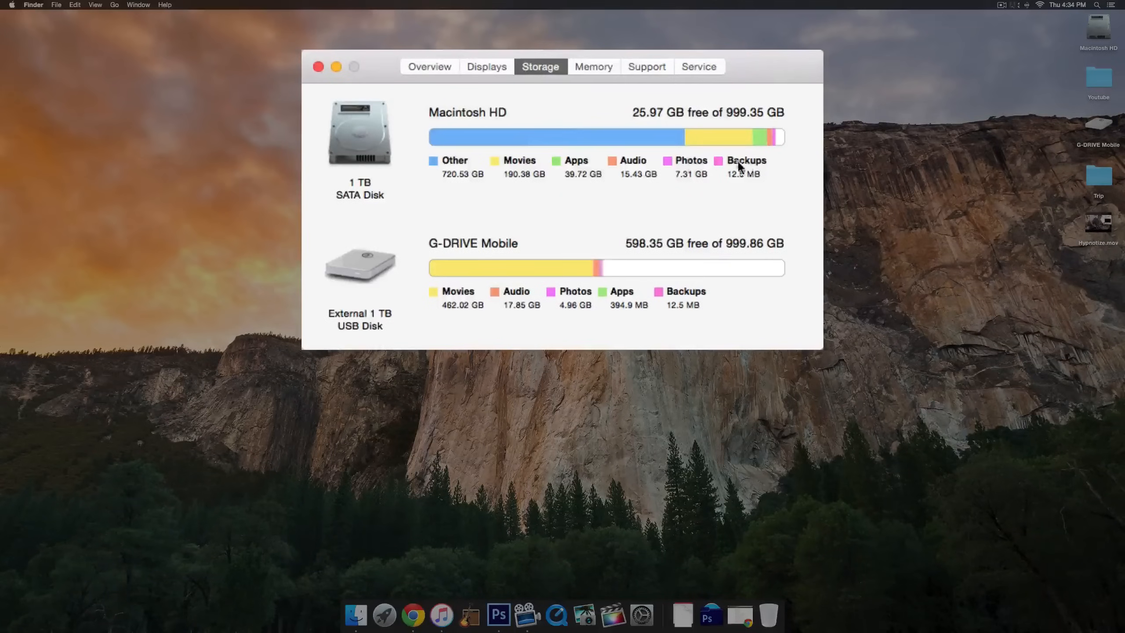
mouse_move(600, 185)
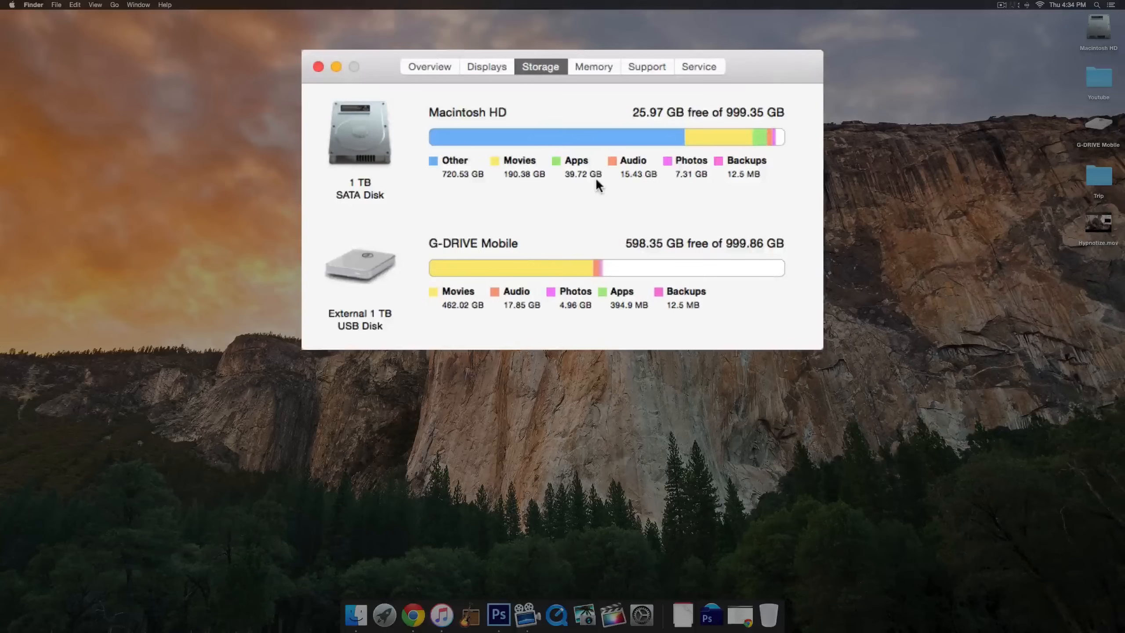
mouse_move(448, 141)
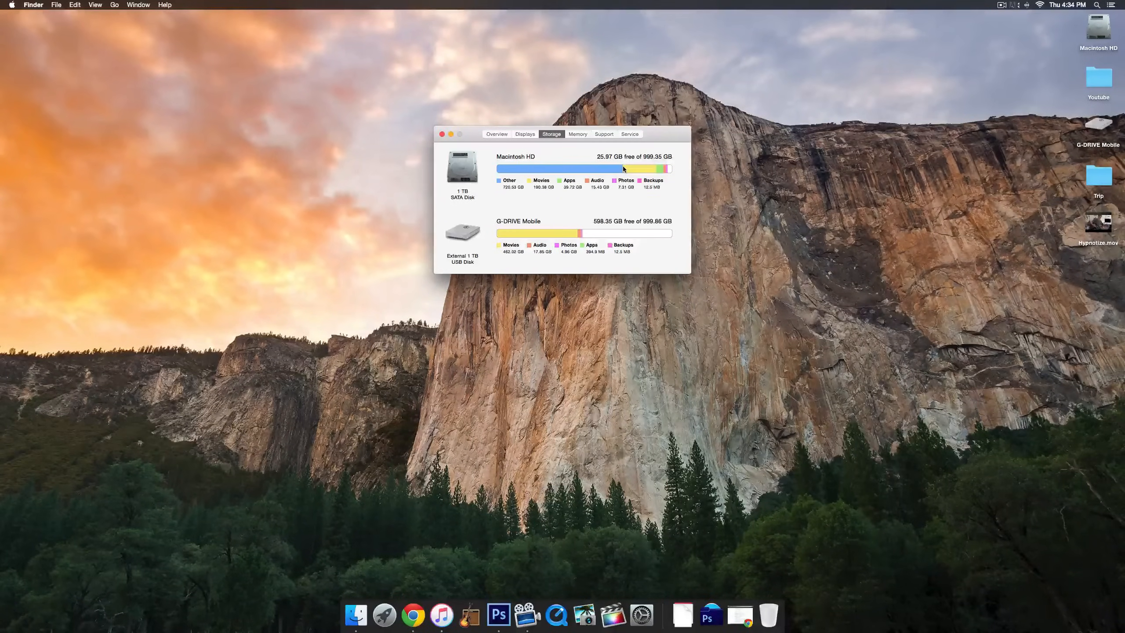
Close About This Mac and bring up a new Finder window on All My Files.
left_click(443, 134)
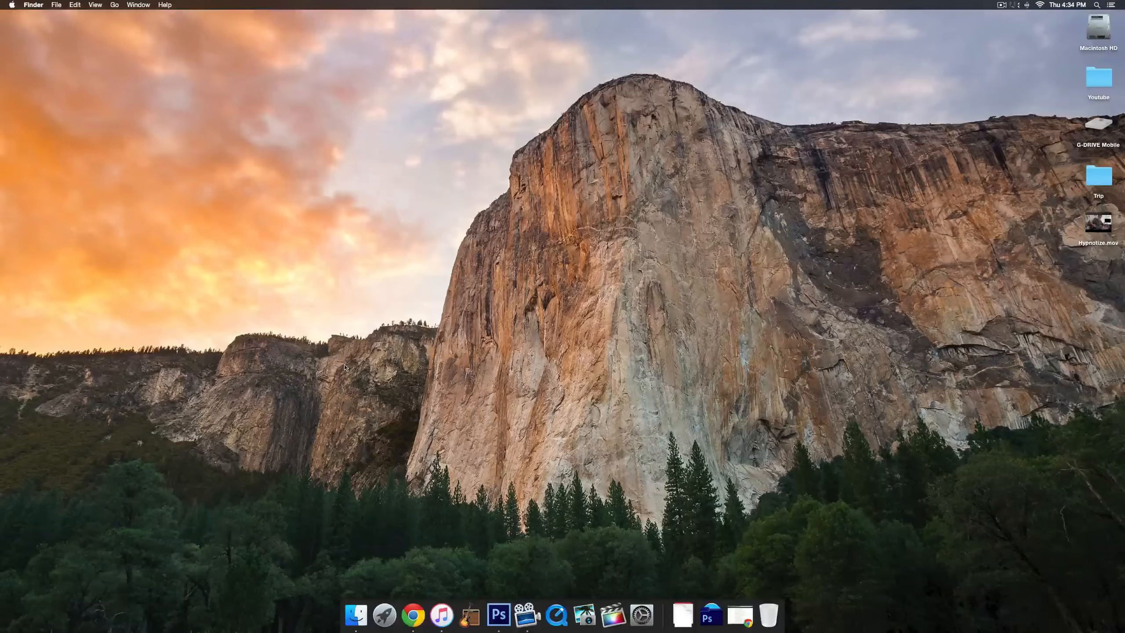
left_click(356, 615)
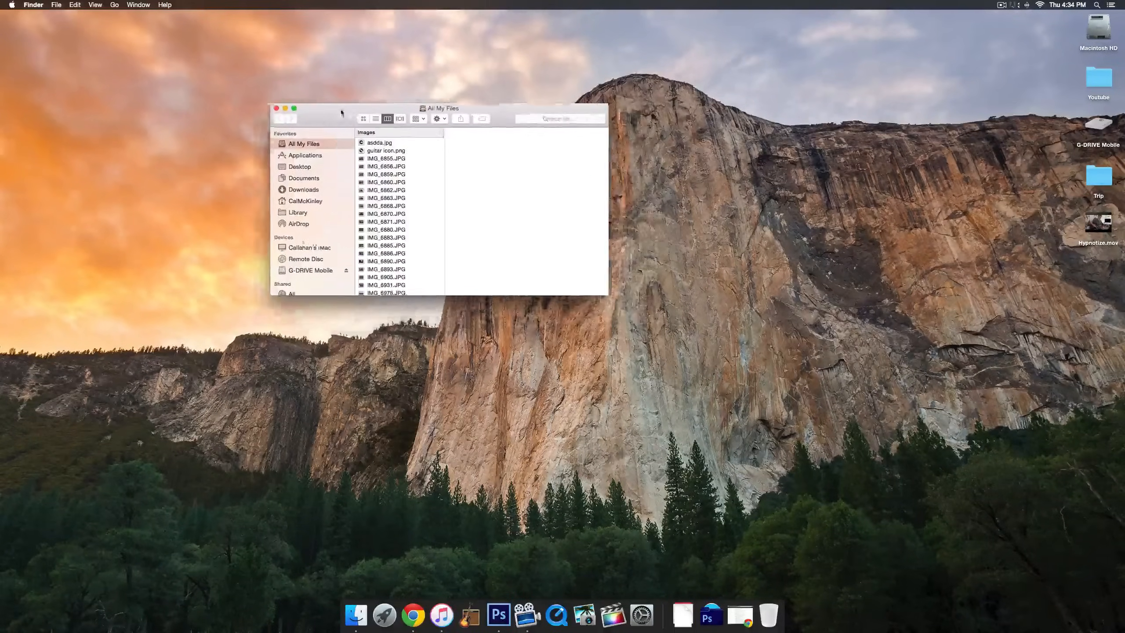
left_click_drag(442, 108, 445, 132)
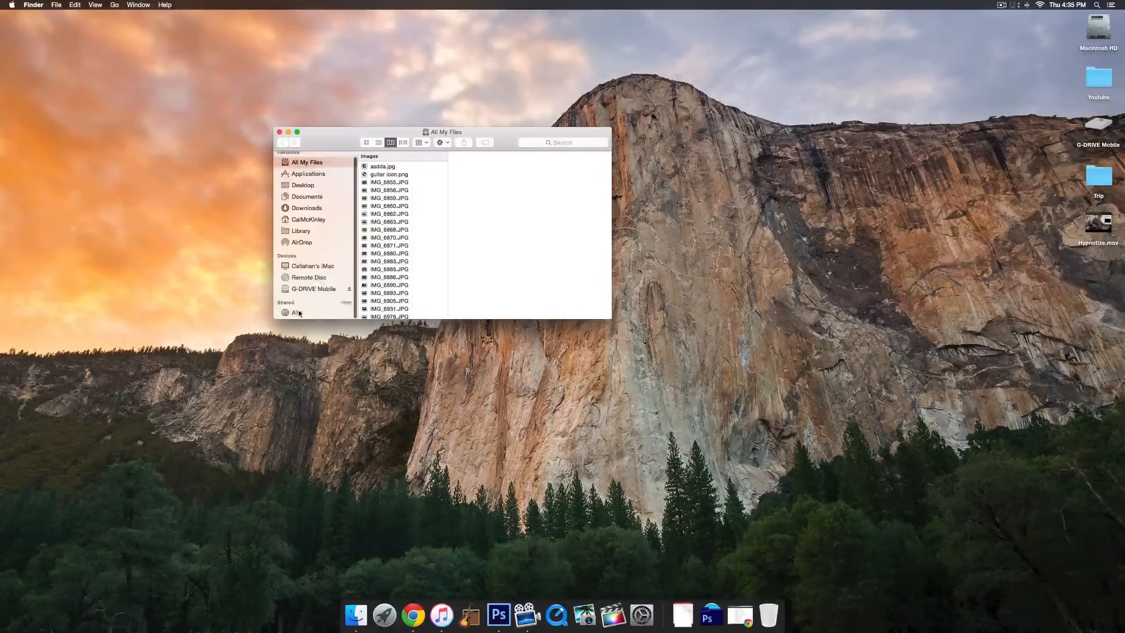
In Finder Preferences Sidebar, toggle this computer under Devices off and back on, then close.
left_click(34, 5)
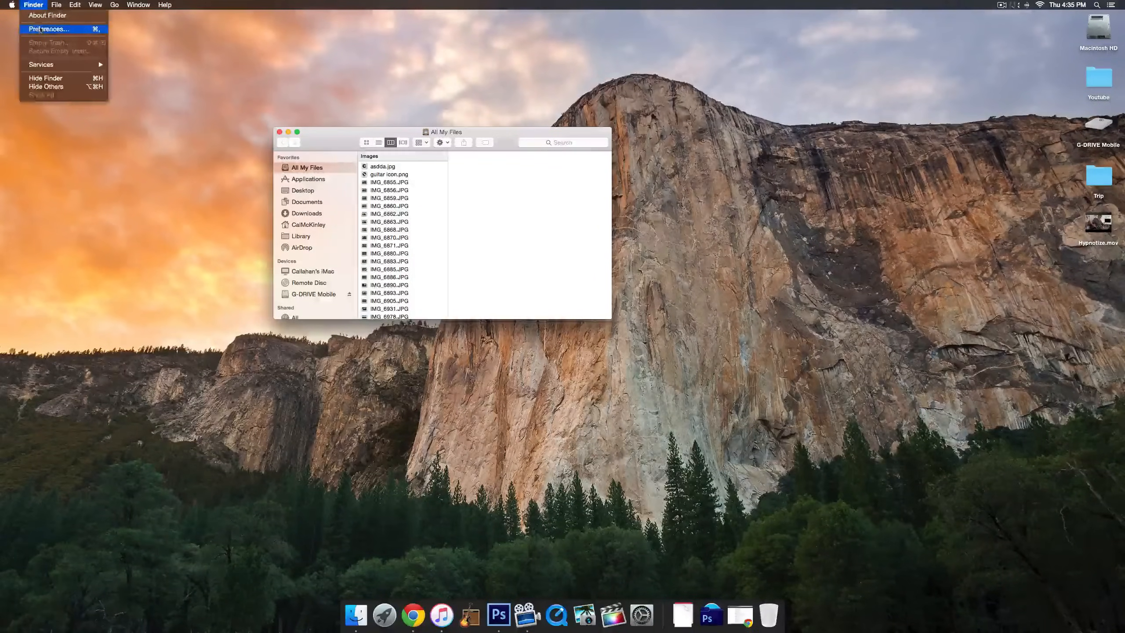
left_click(48, 29)
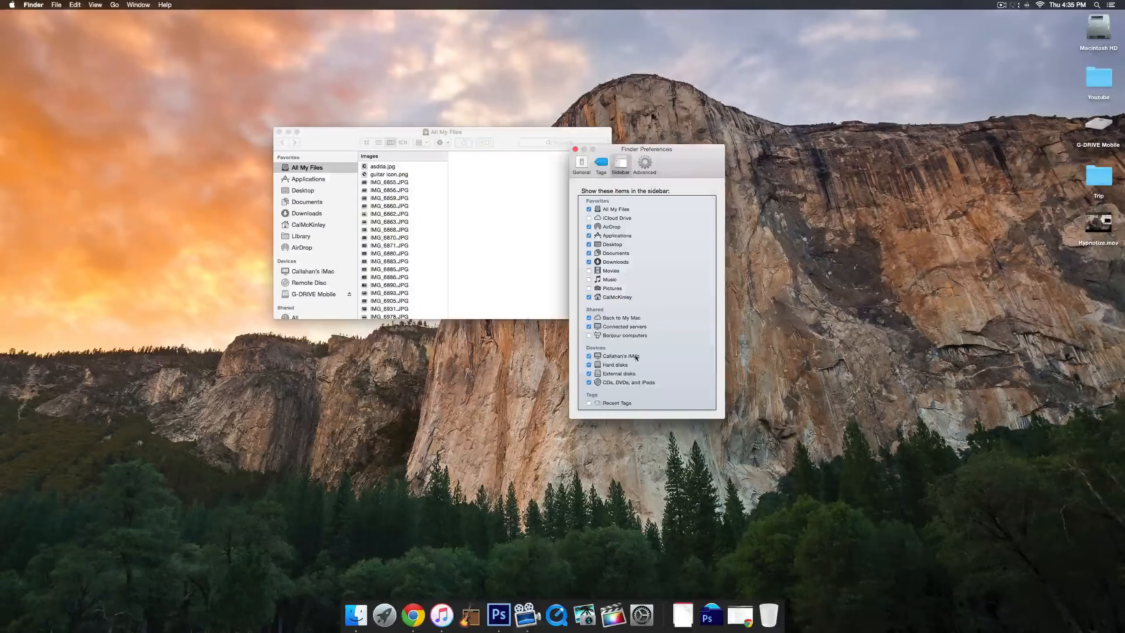
left_click(589, 356)
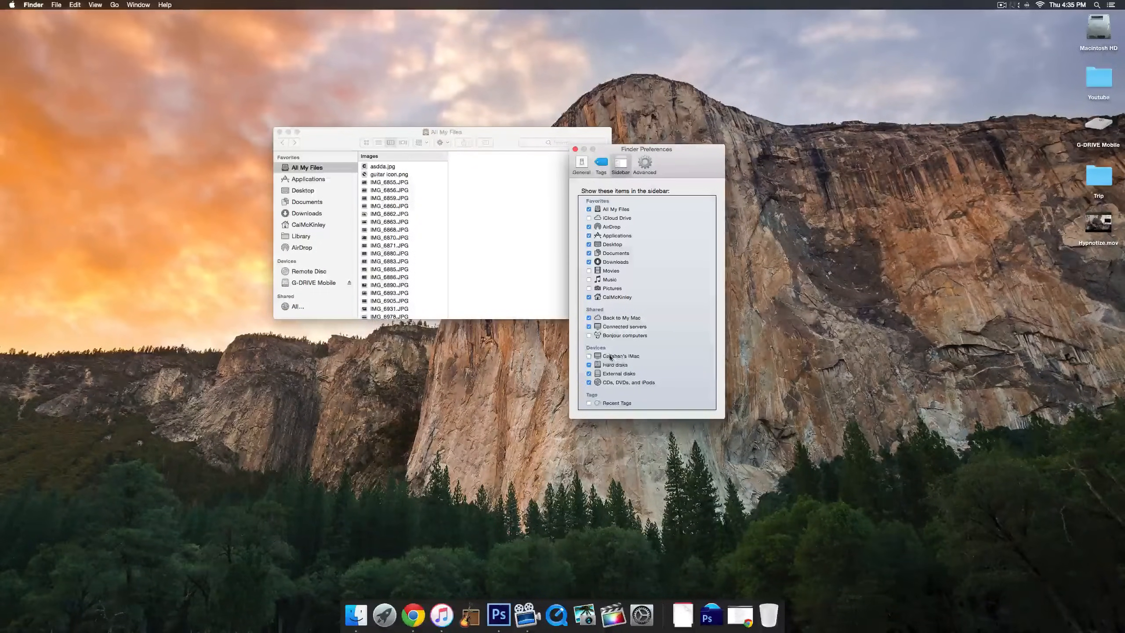
left_click(589, 356)
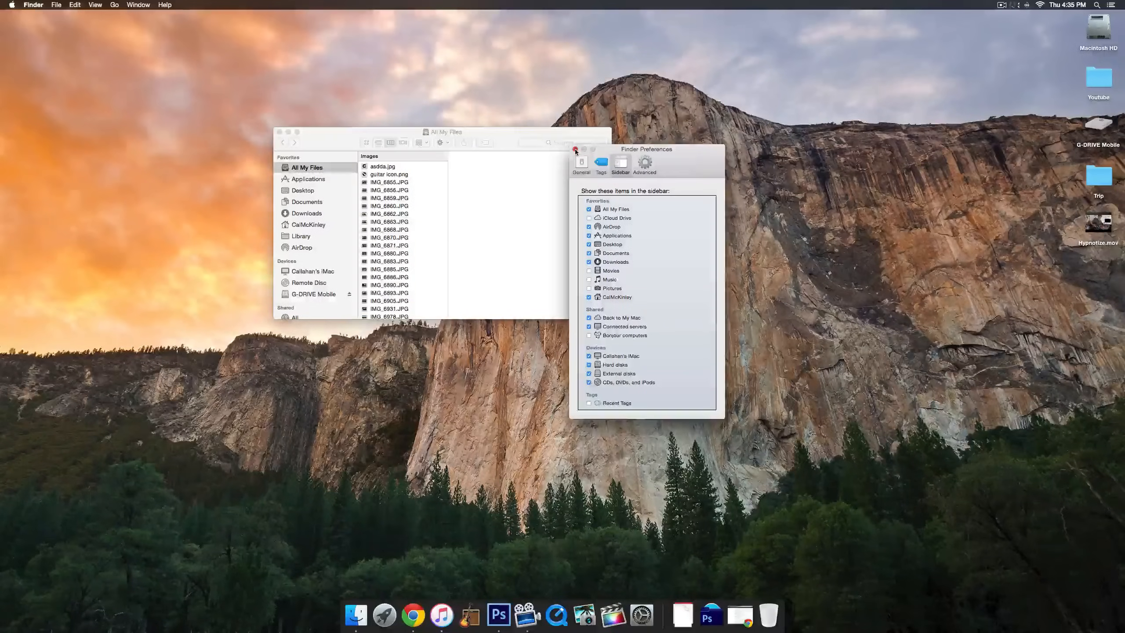
left_click(574, 150)
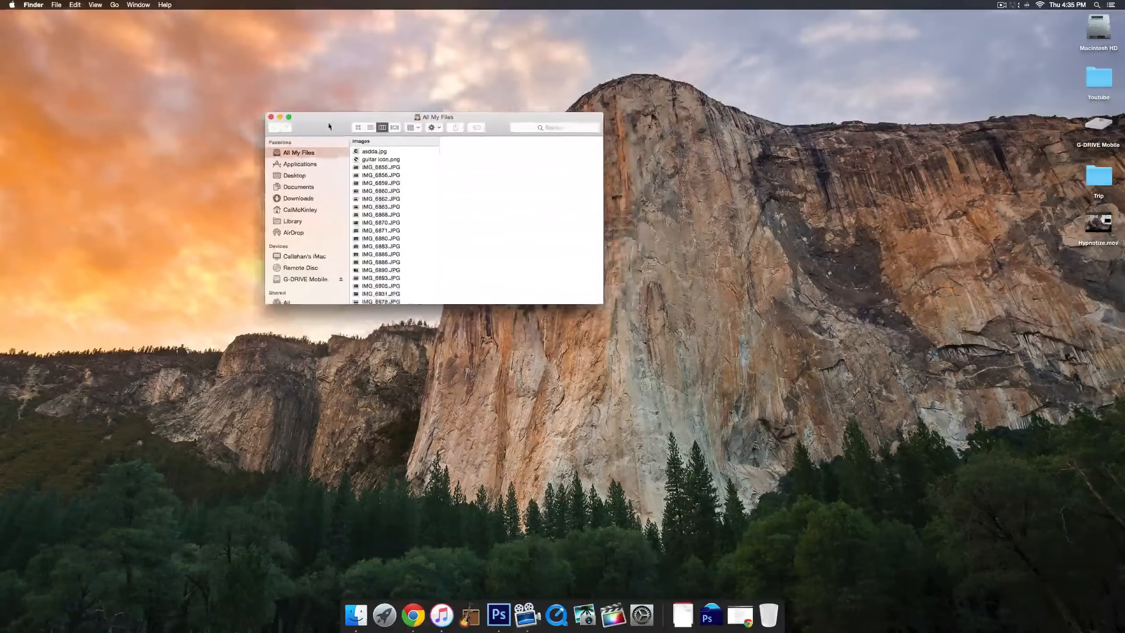
Group All My Files by size and select MVI_0863.MOV to see its 144.1 MB details.
left_click_drag(434, 116, 443, 125)
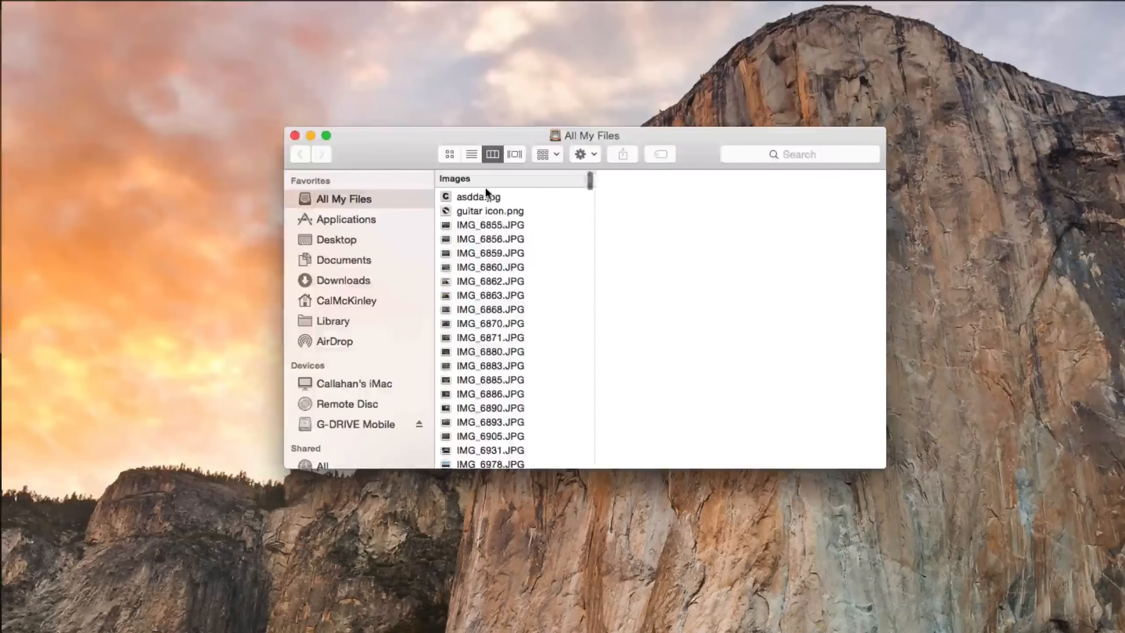
left_click(544, 154)
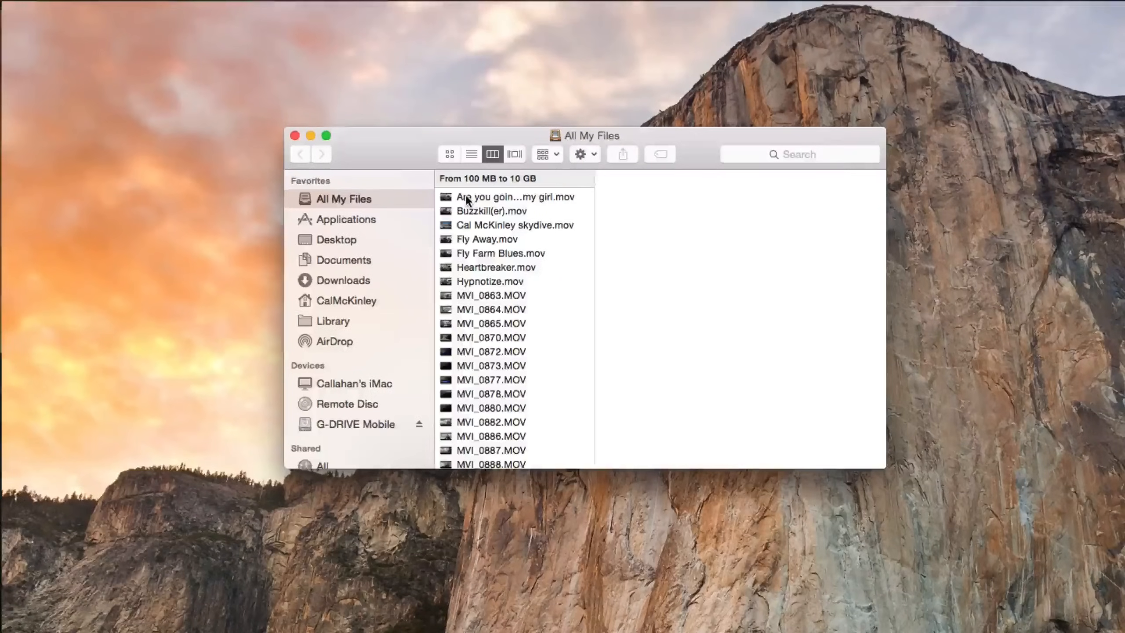
mouse_move(479, 309)
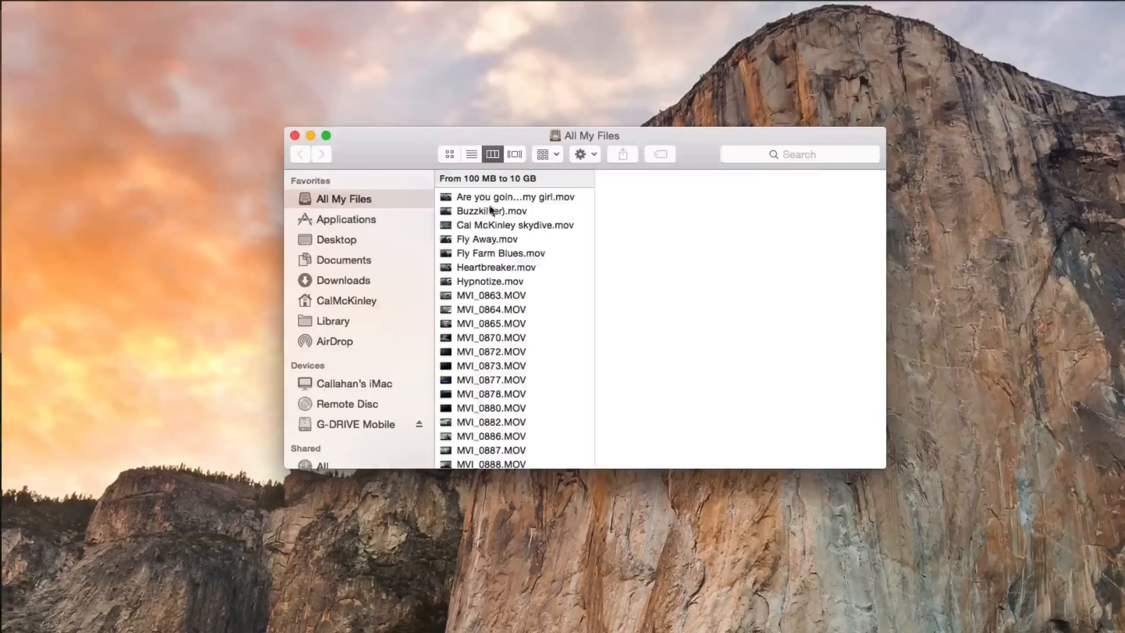
left_click(490, 295)
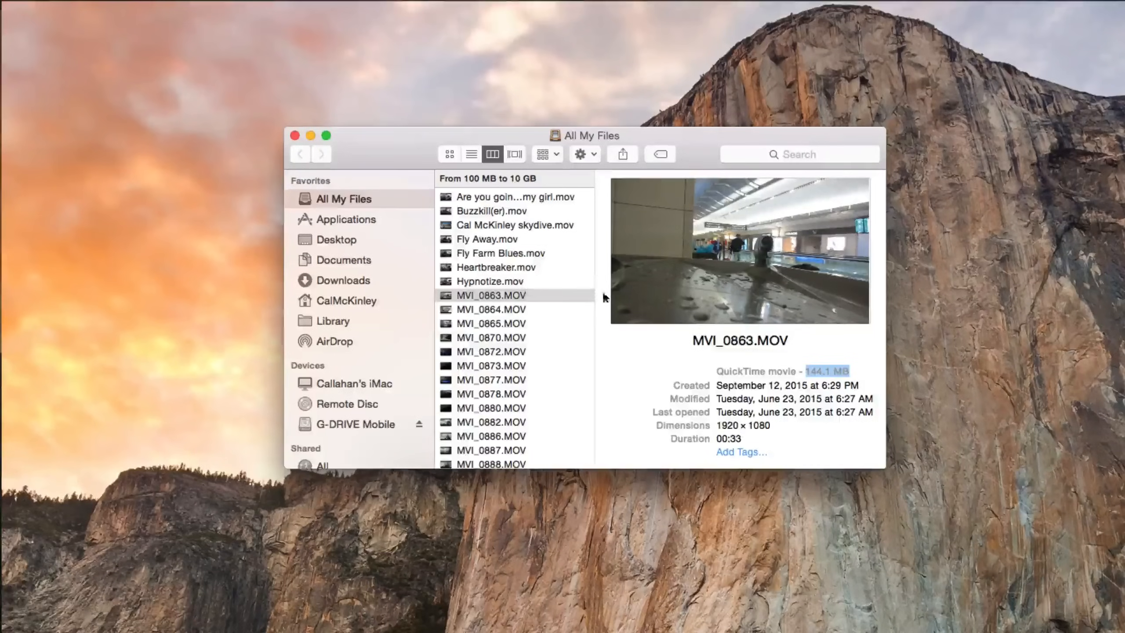
Scroll through the size-grouped file list to review the larger files.
scroll("down", 3)
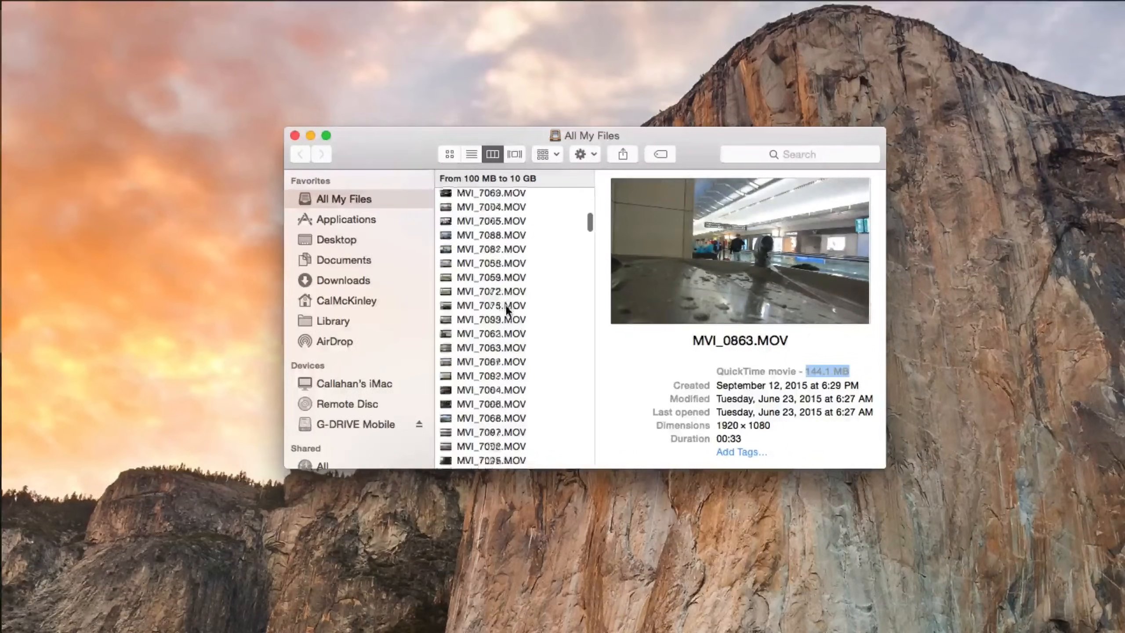
scroll("down", 3)
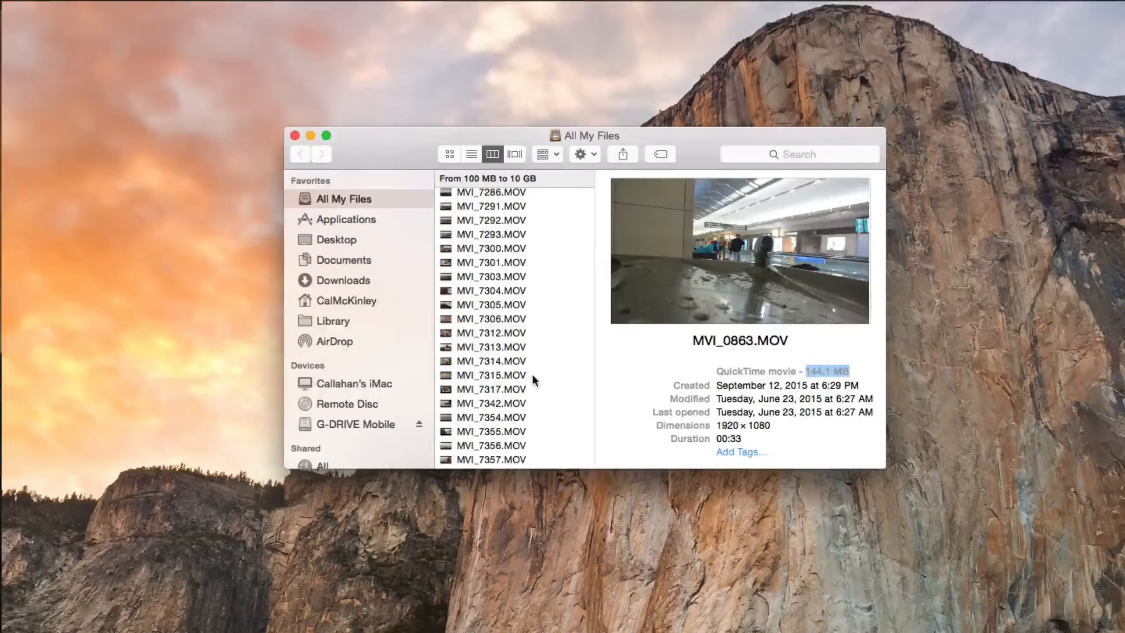
scroll("up", 3)
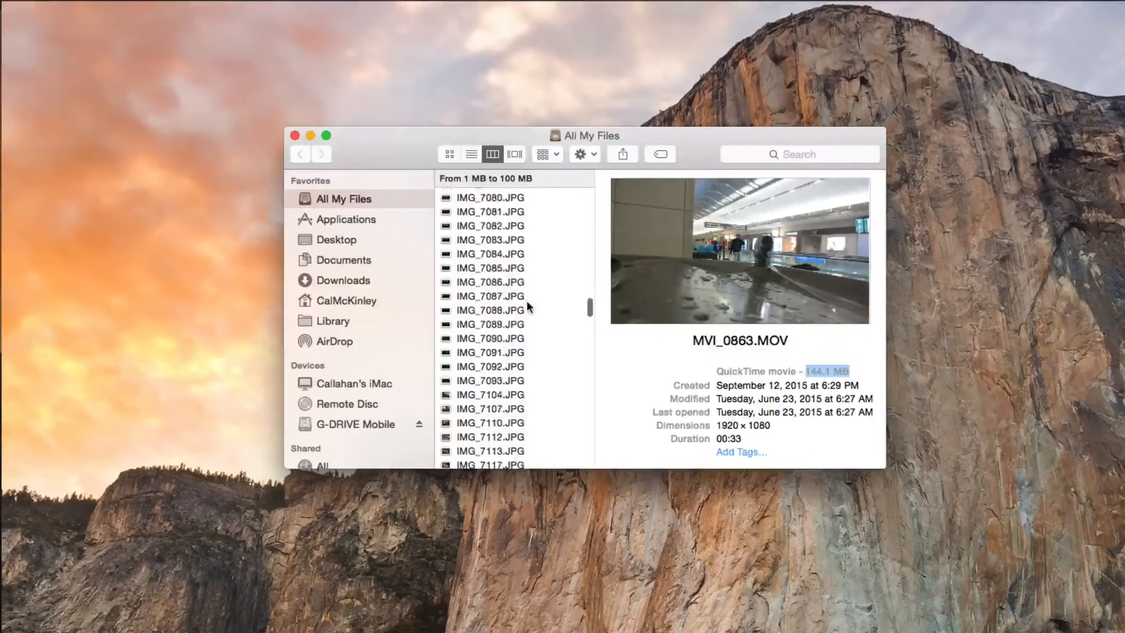
scroll("down", 3)
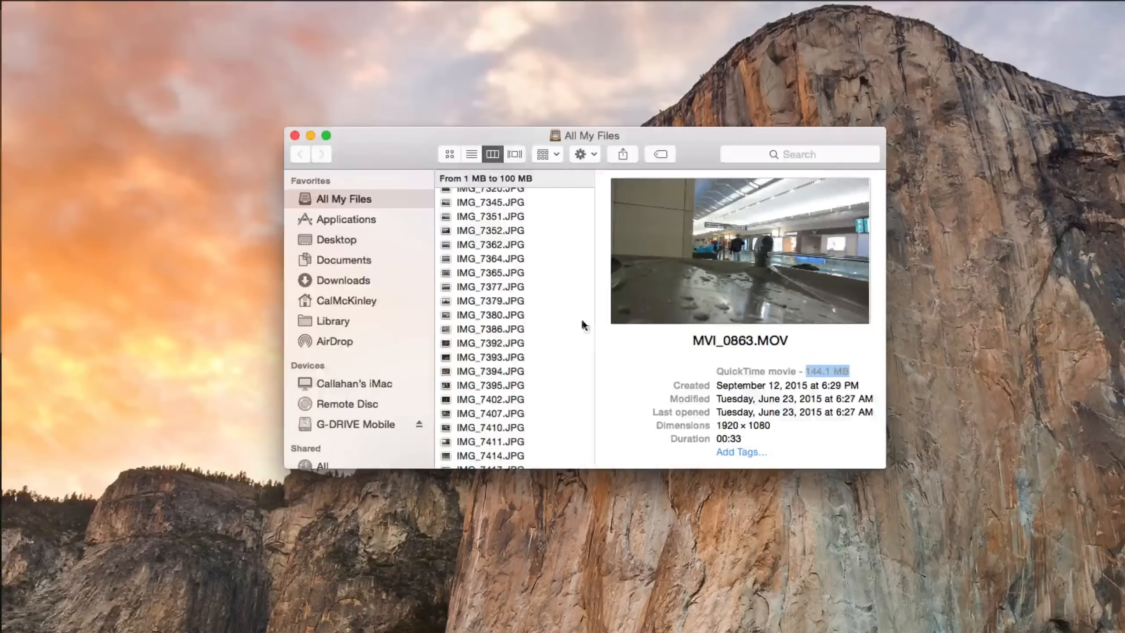
scroll("up", 3)
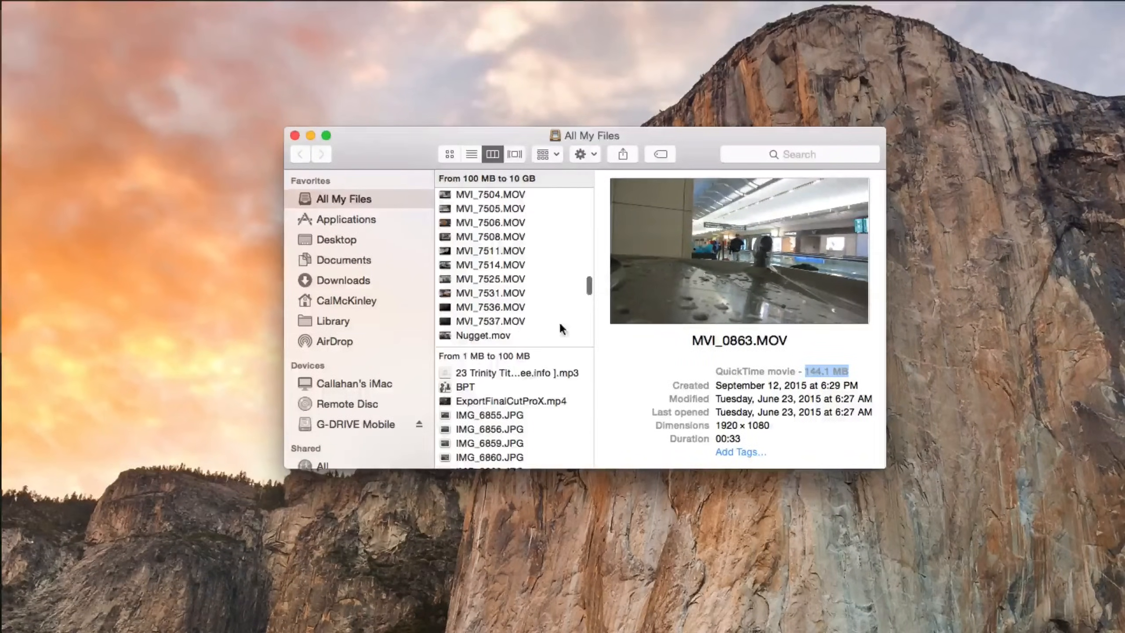
scroll("down", 3)
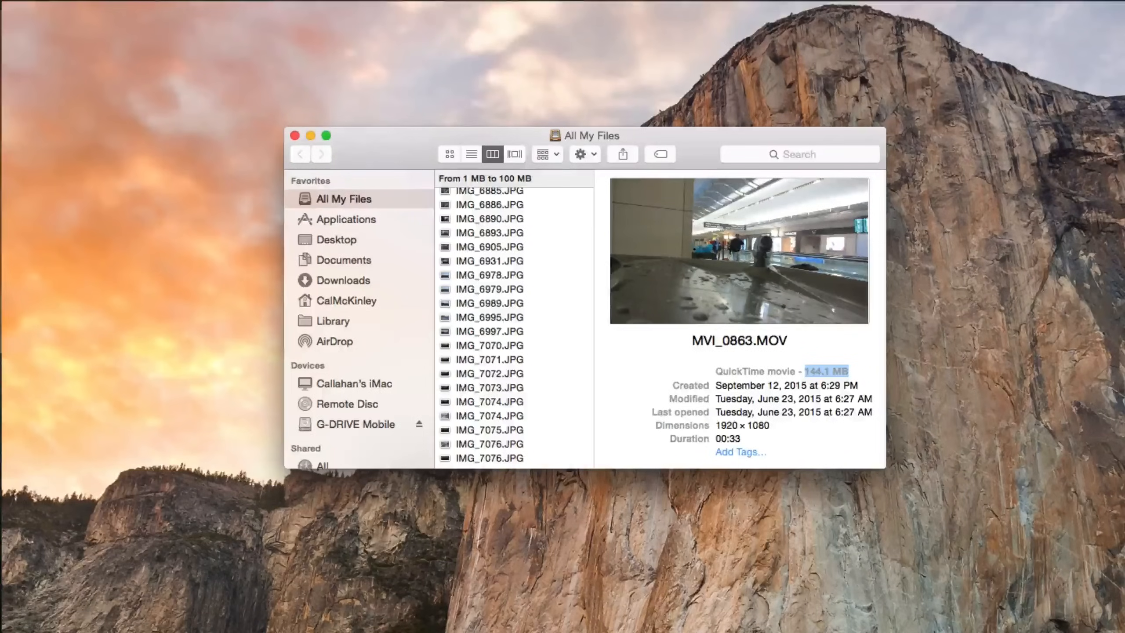
scroll("down", 3)
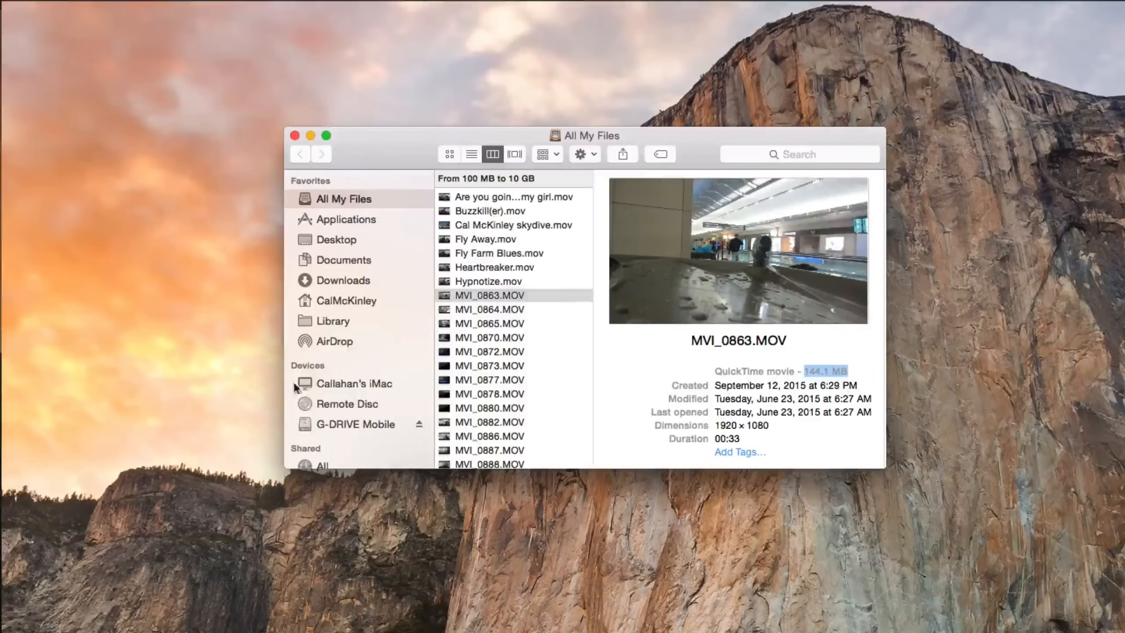
Start a search of This Mac and bring up the Other… list of search attributes.
left_click(353, 383)
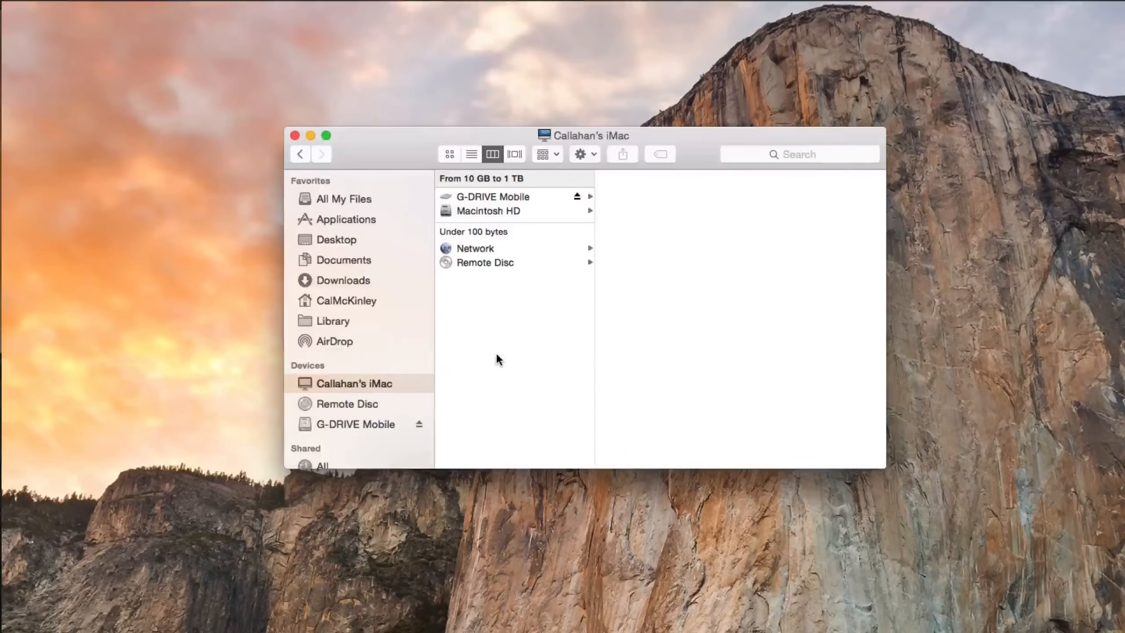
mouse_move(502, 347)
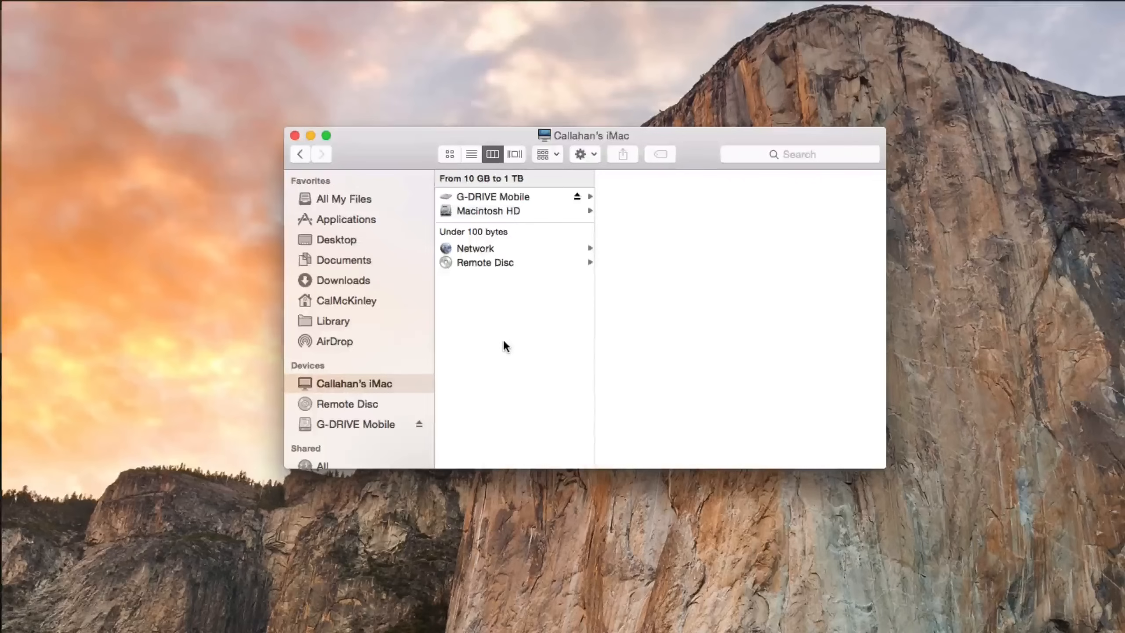
left_click(799, 154)
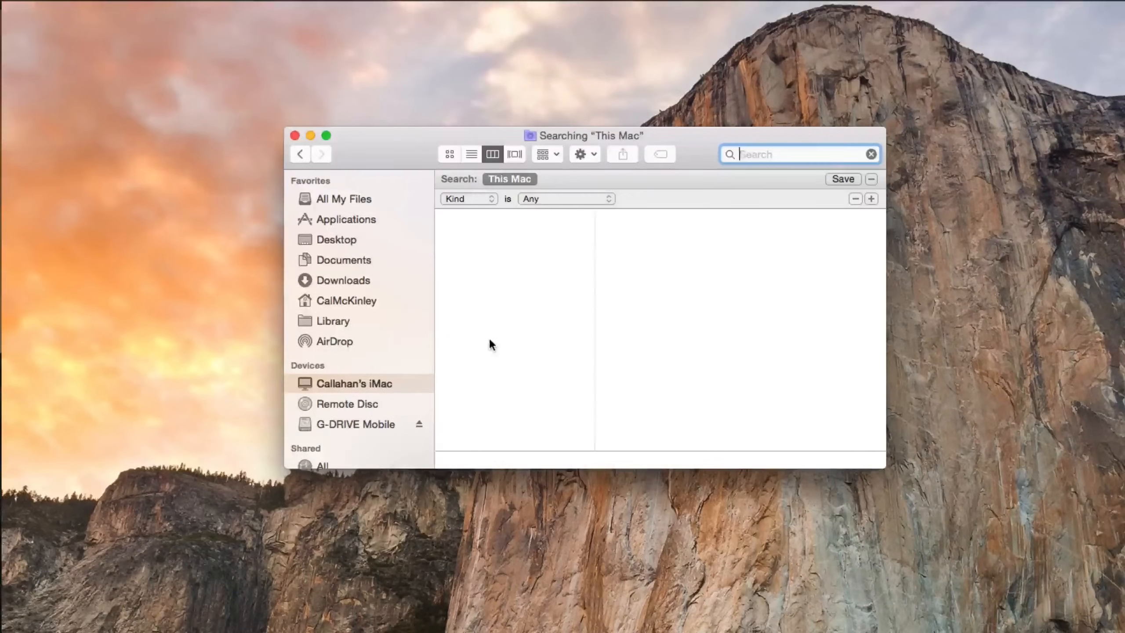
mouse_move(451, 186)
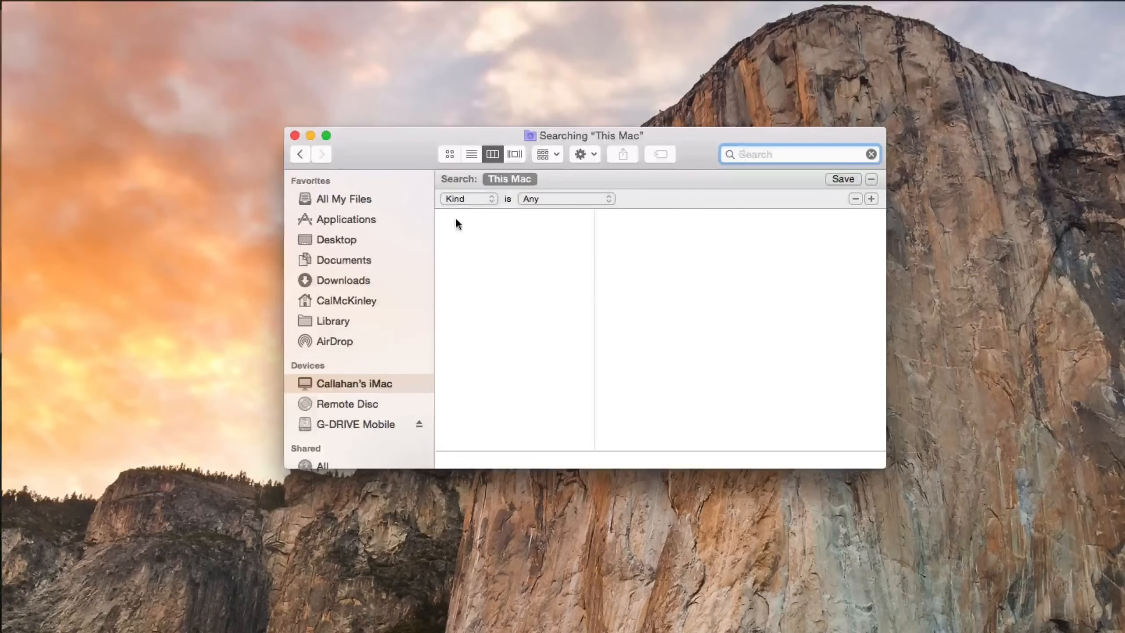
left_click(466, 199)
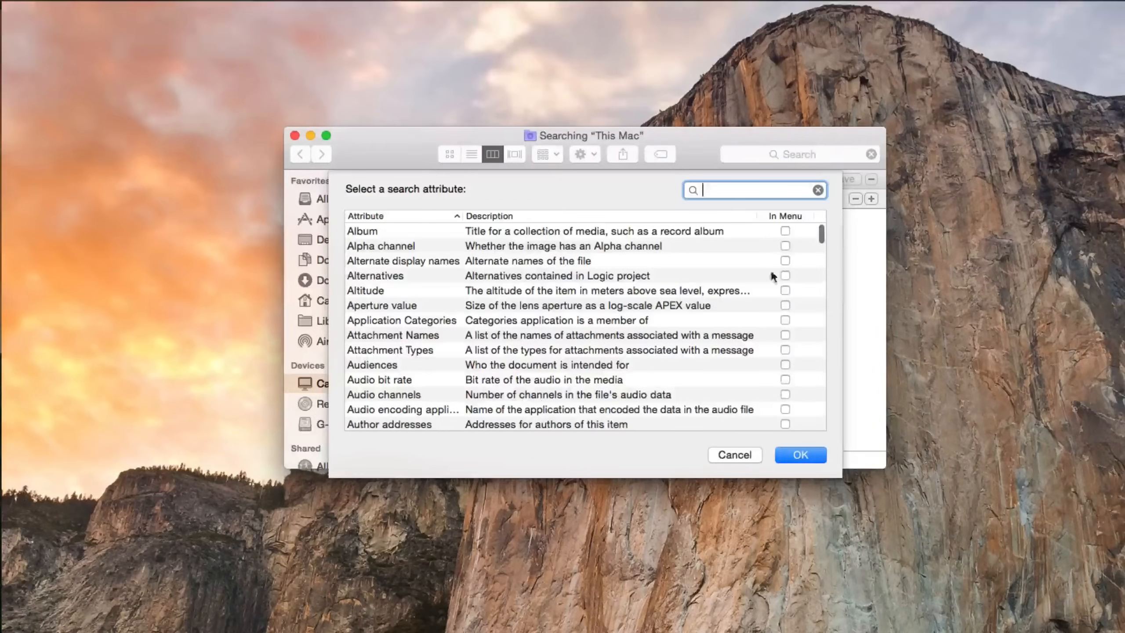
Browse the search attribute list and return to the Kind is Any criterion.
scroll("down", 3)
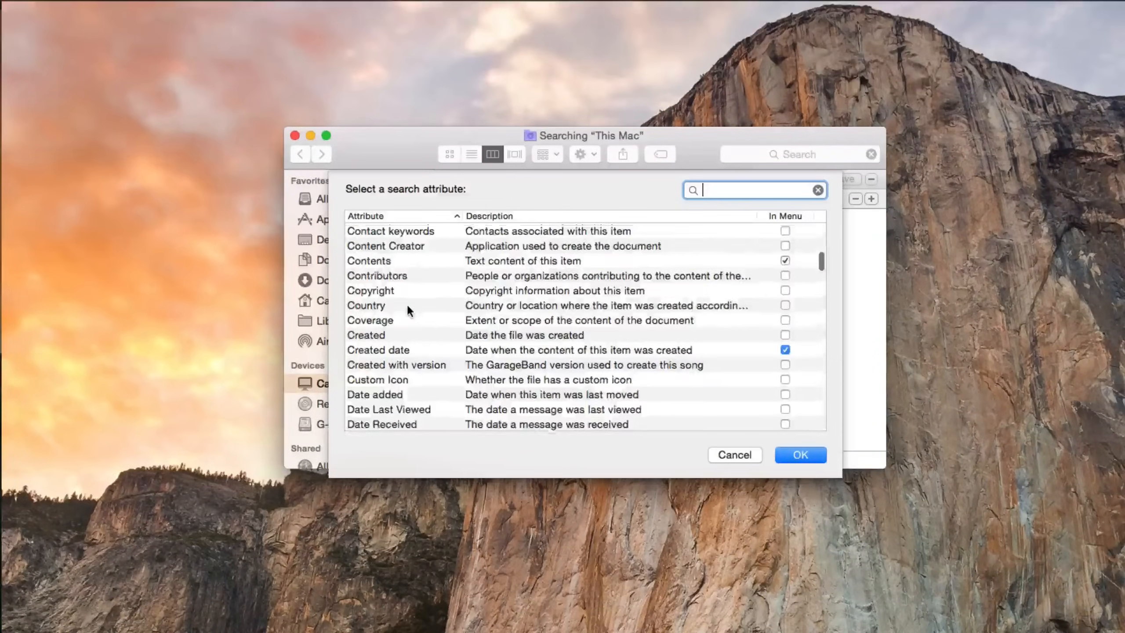
scroll("down", 3)
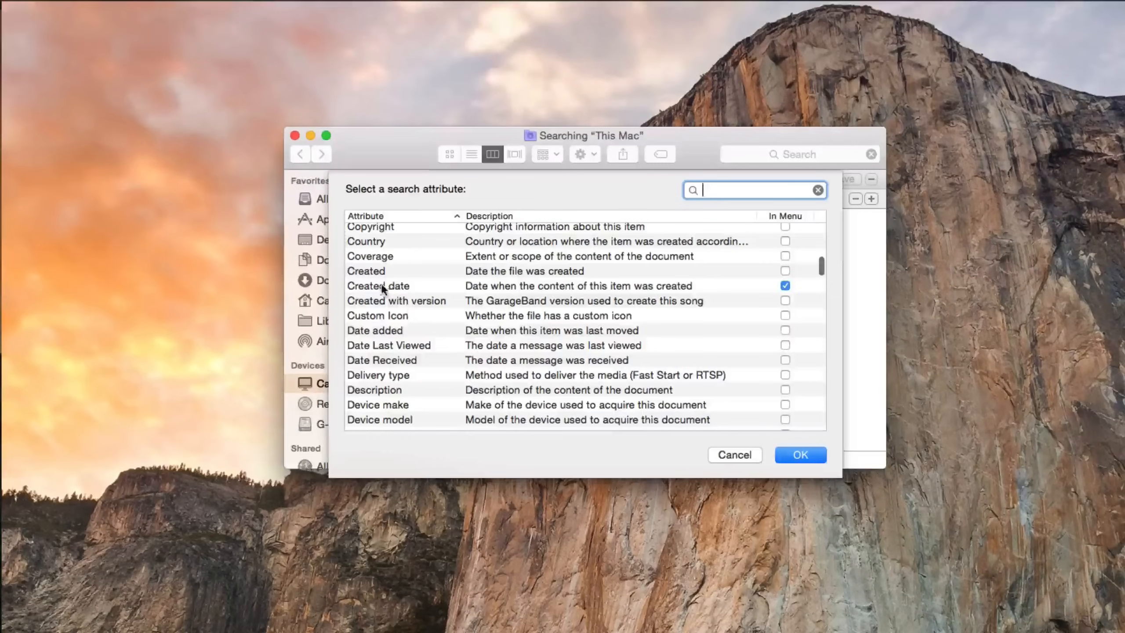
left_click(378, 286)
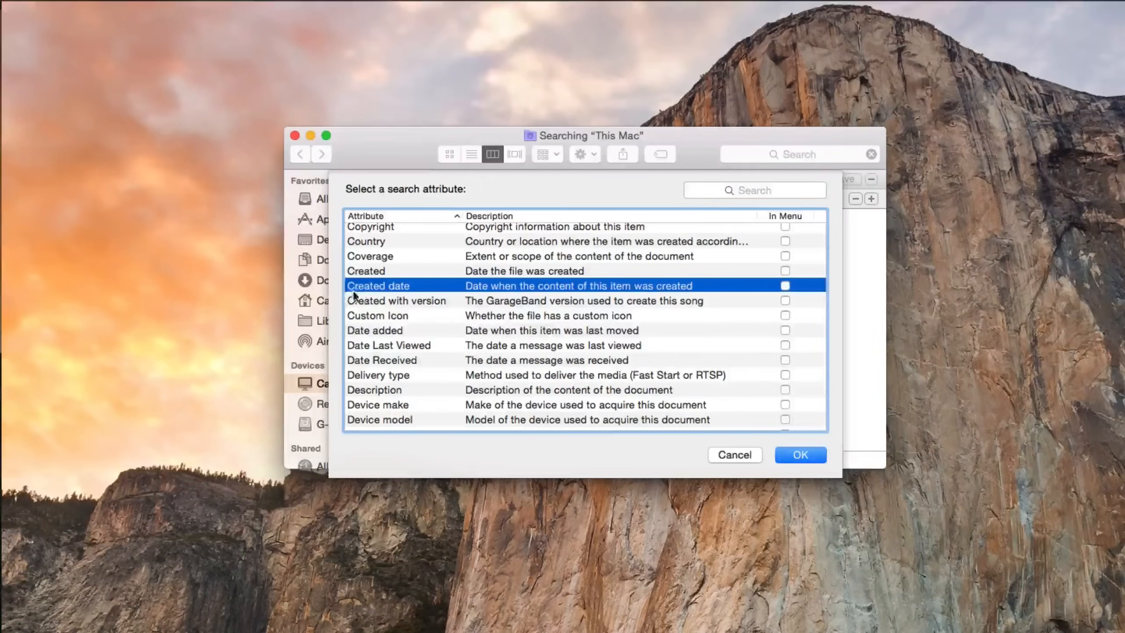
scroll("down", 3)
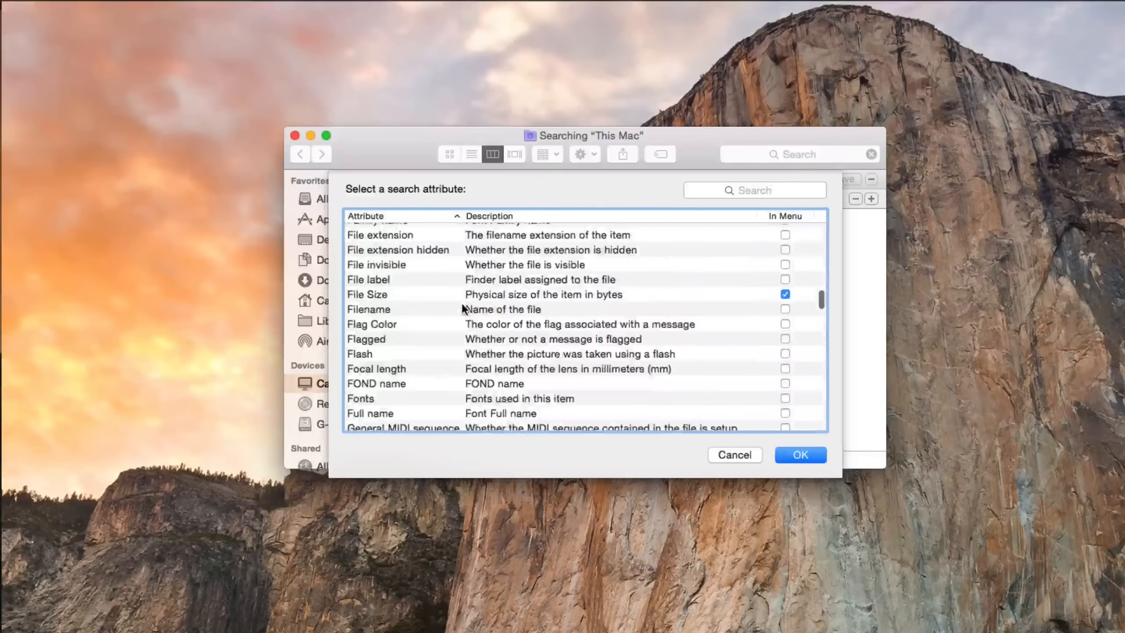
scroll("down", 3)
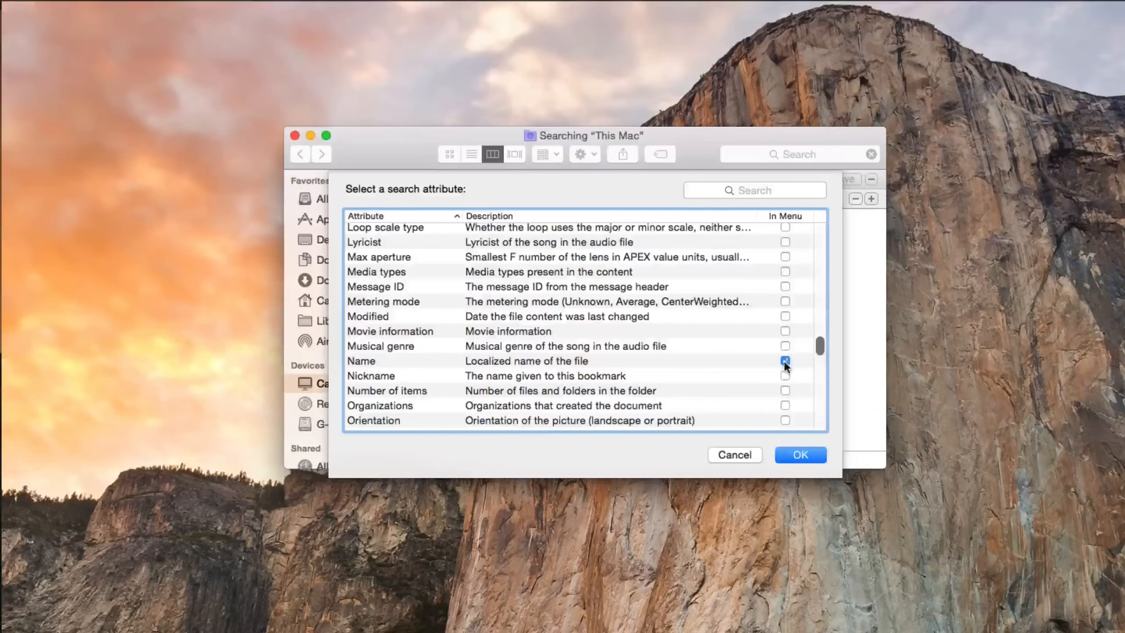
scroll("up", 3)
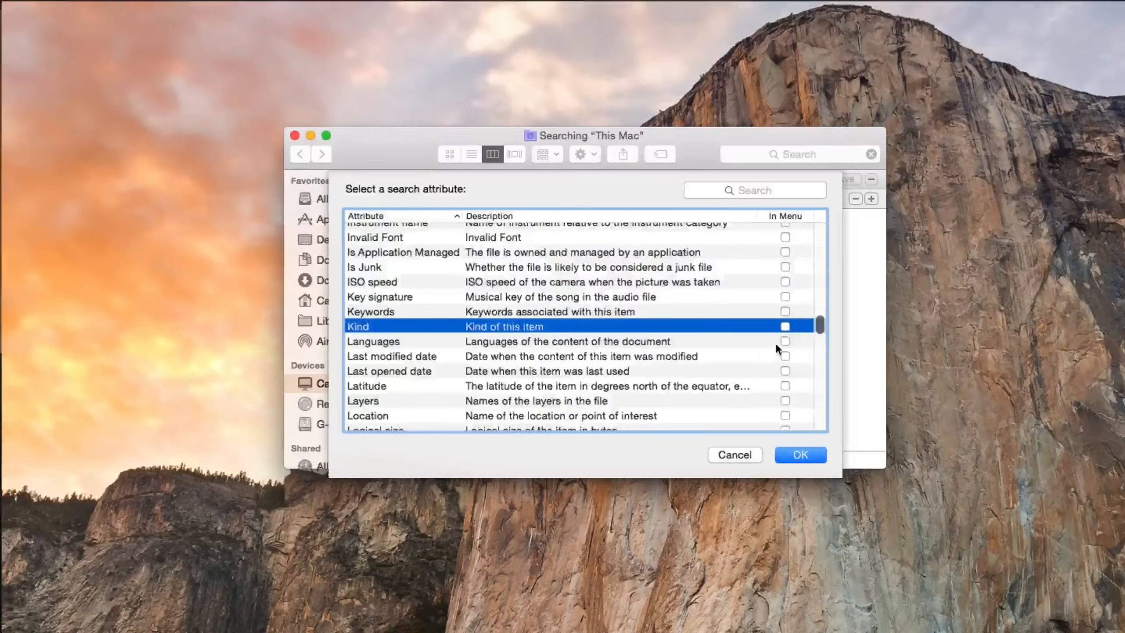
scroll("up", 3)
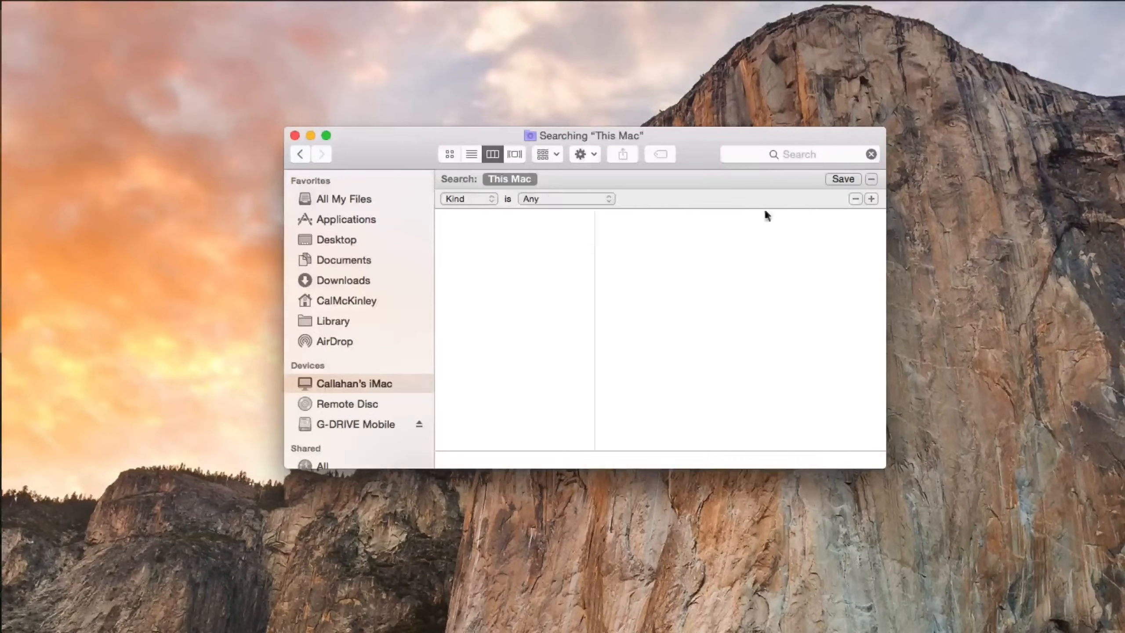
Set the search criterion to File Size is greater than, measured in GB.
left_click(467, 199)
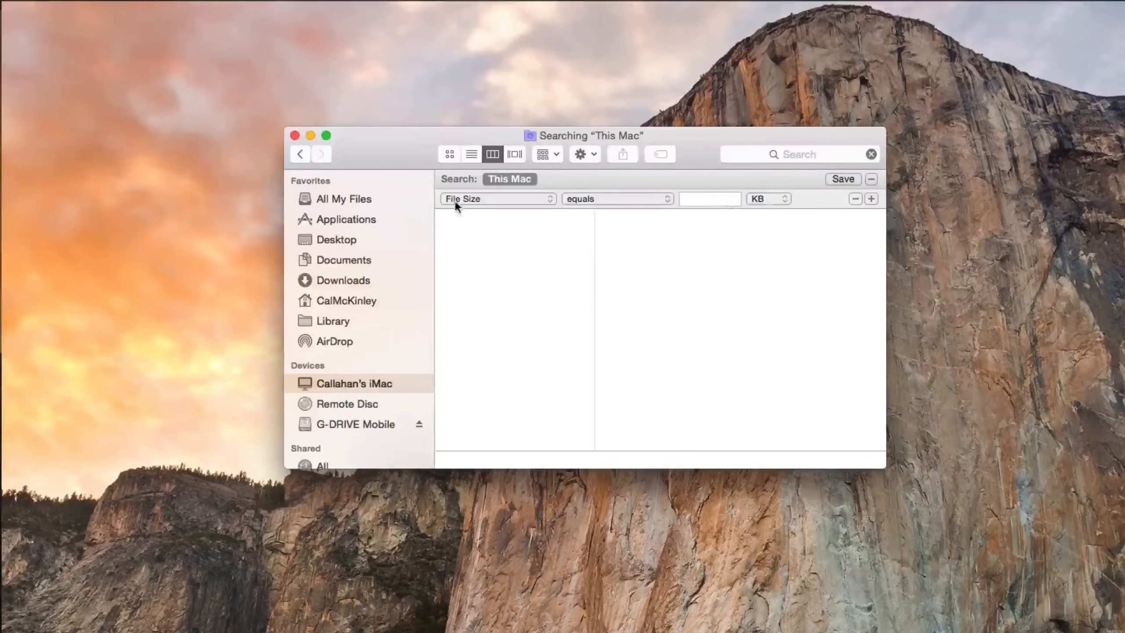
left_click(615, 198)
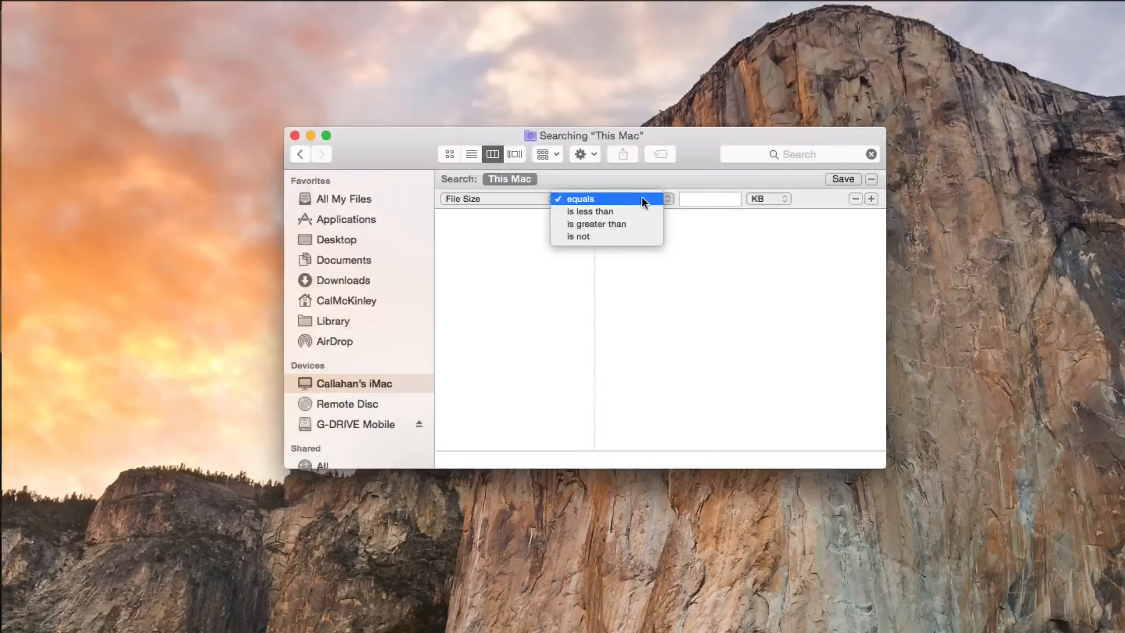
mouse_move(596, 224)
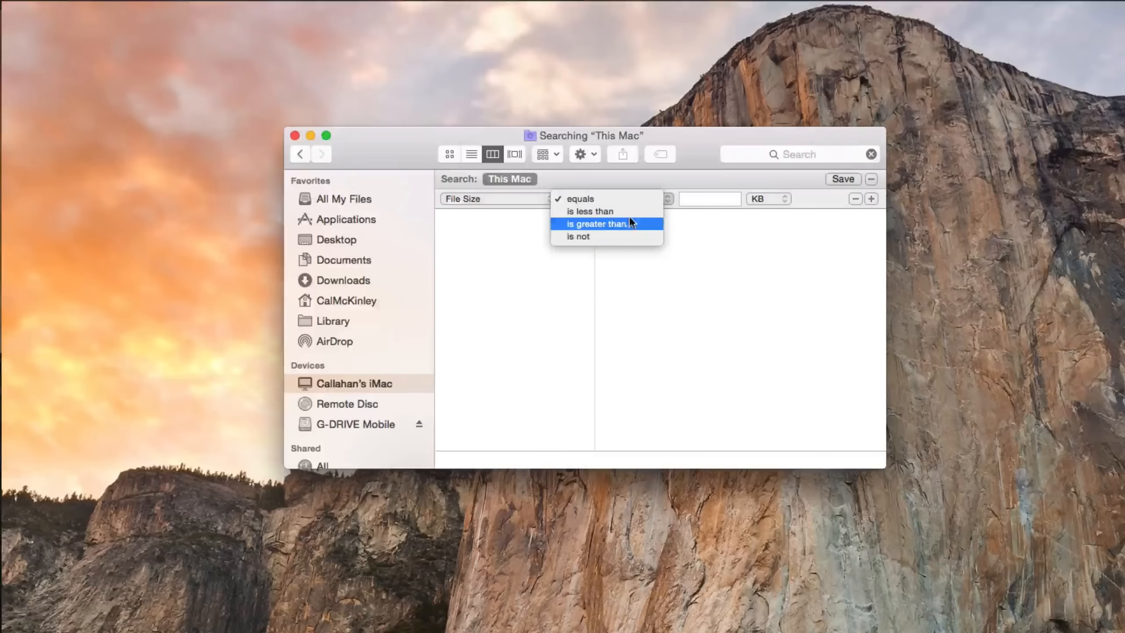
left_click(596, 223)
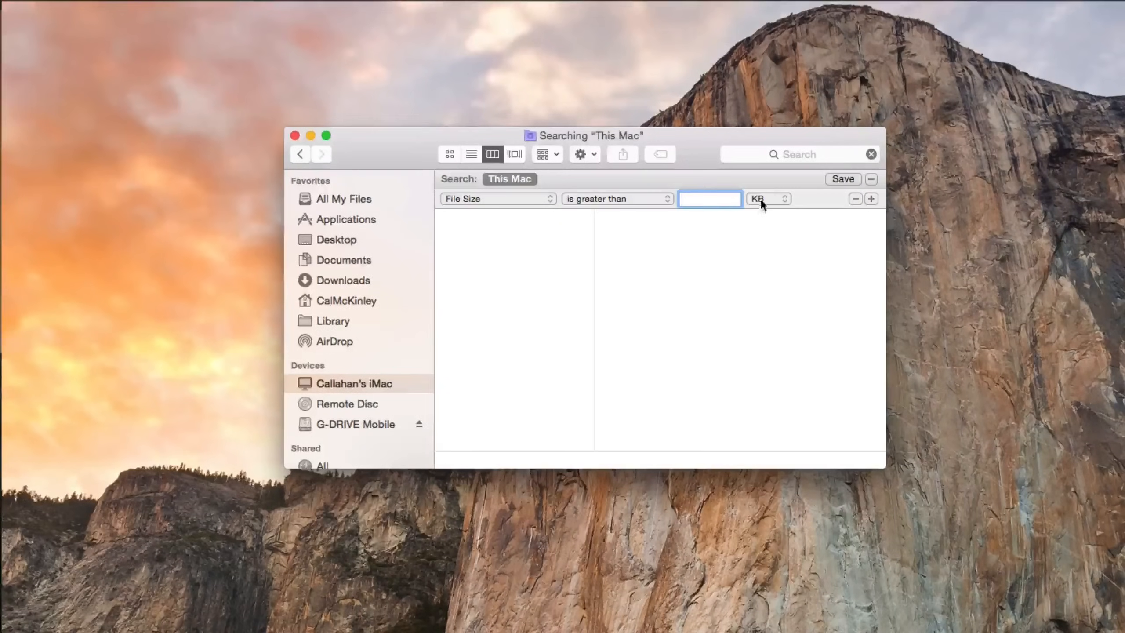
left_click(767, 198)
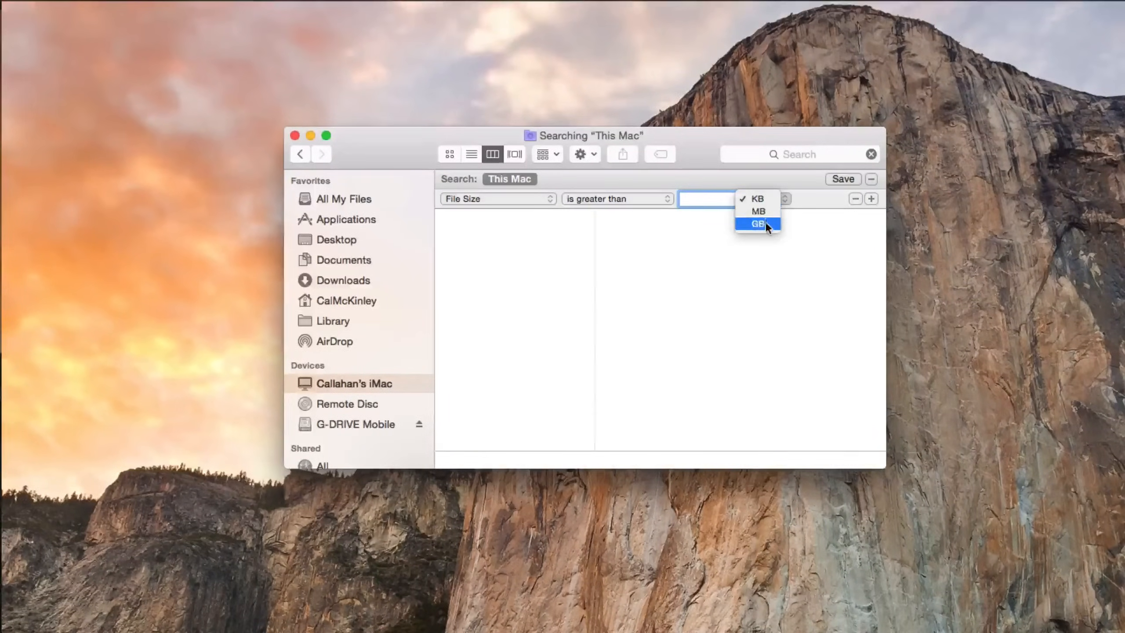
left_click(758, 224)
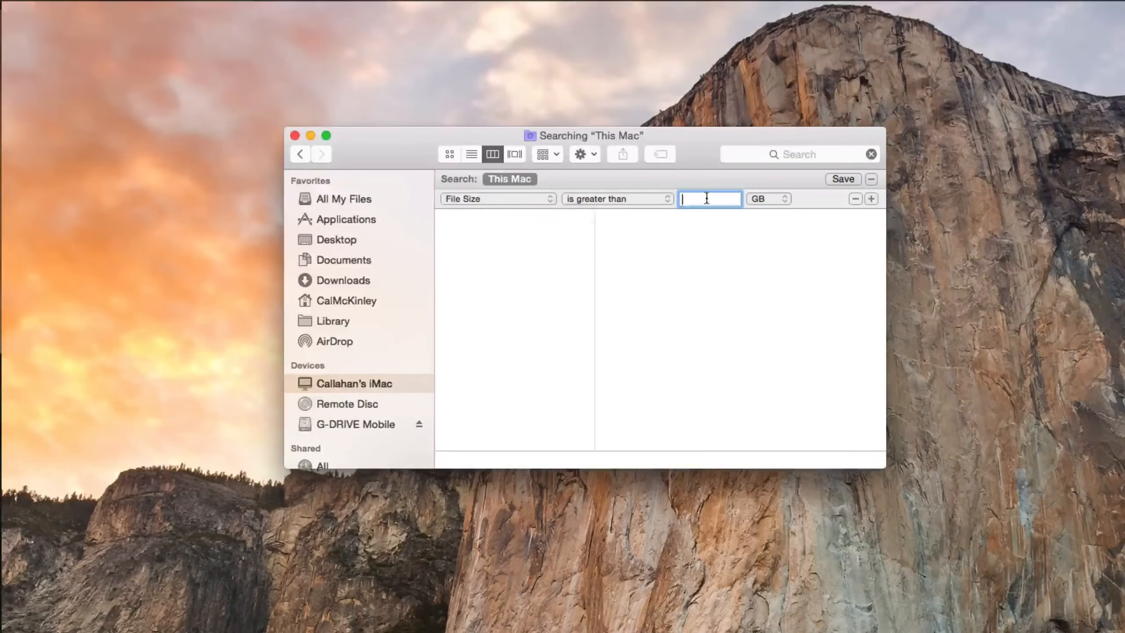
type("1")
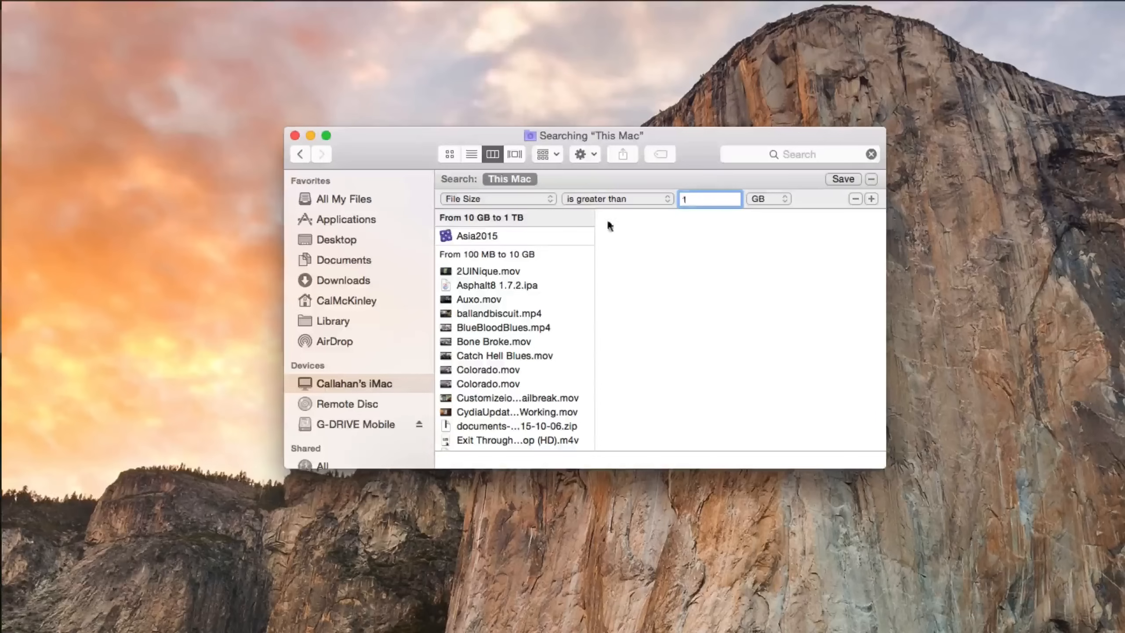
mouse_move(372, 218)
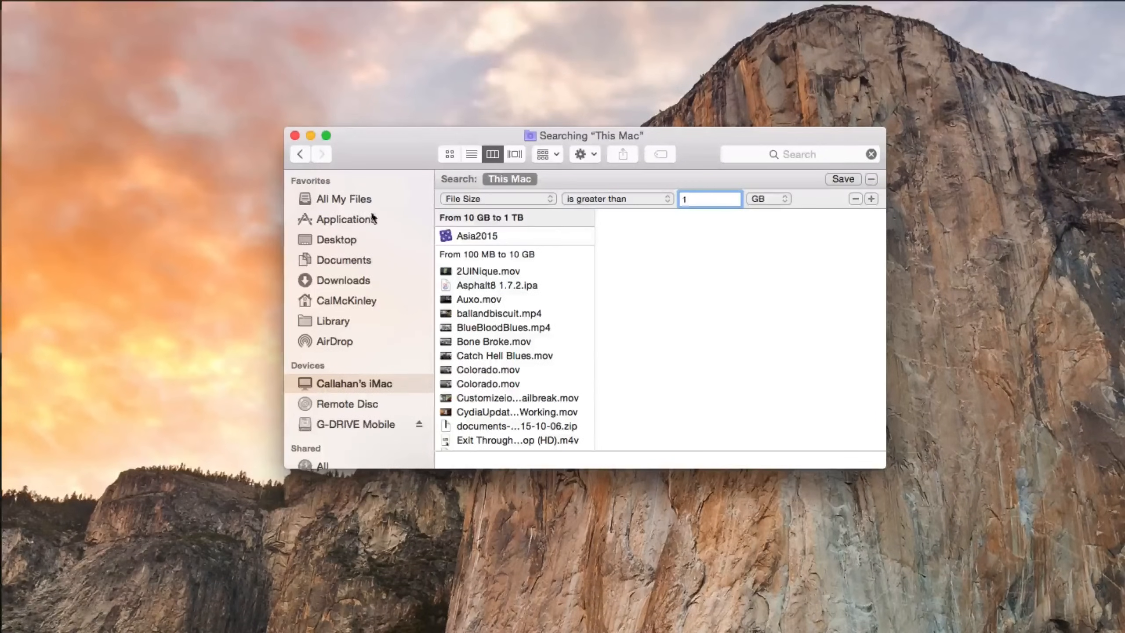
mouse_move(690, 213)
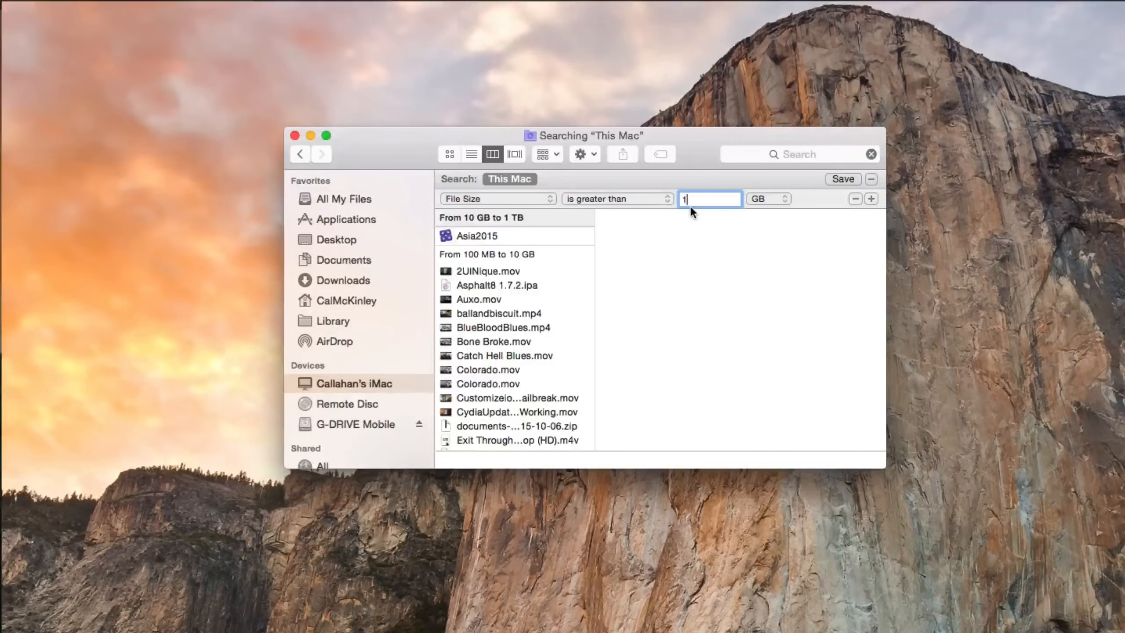
type("0")
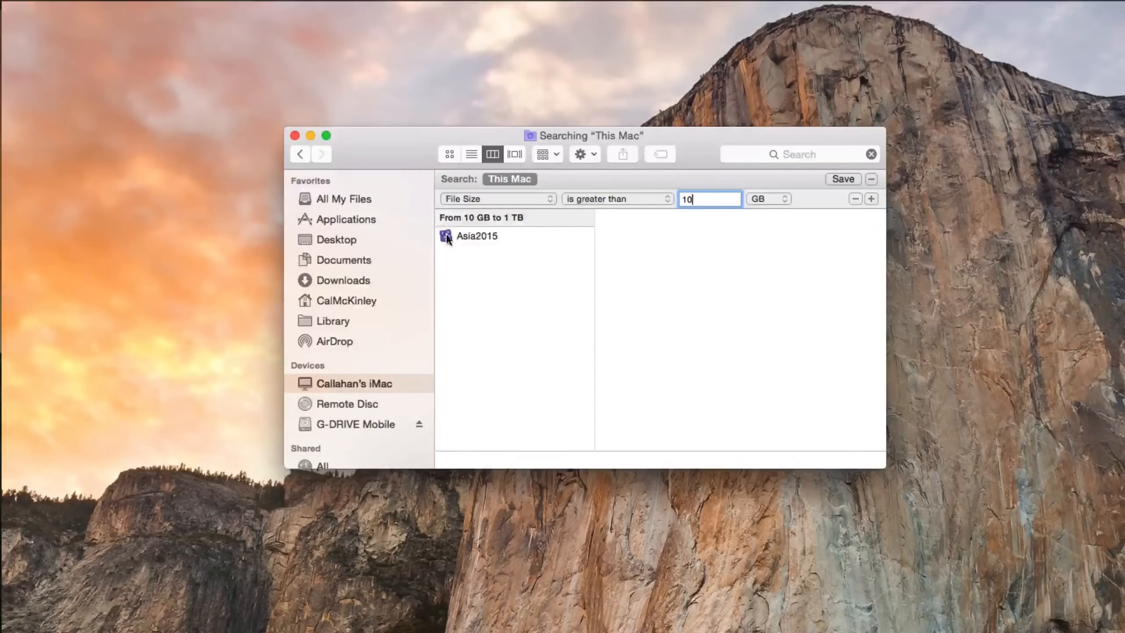
mouse_move(521, 292)
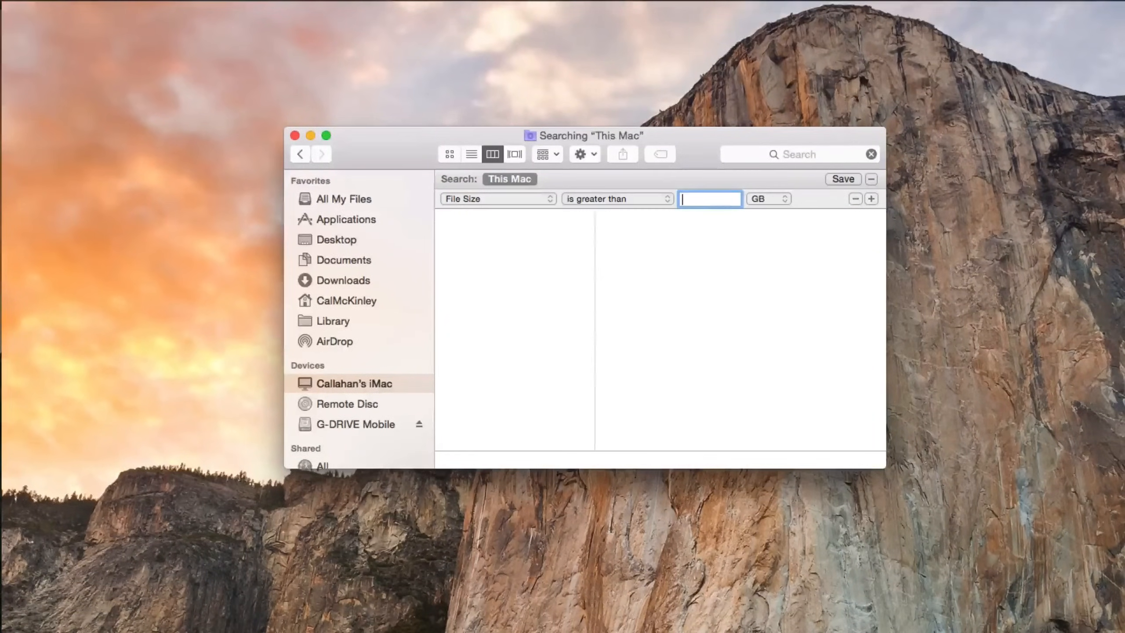
Set the criterion to greater than 100 MB and review the matching large files.
left_click(766, 198)
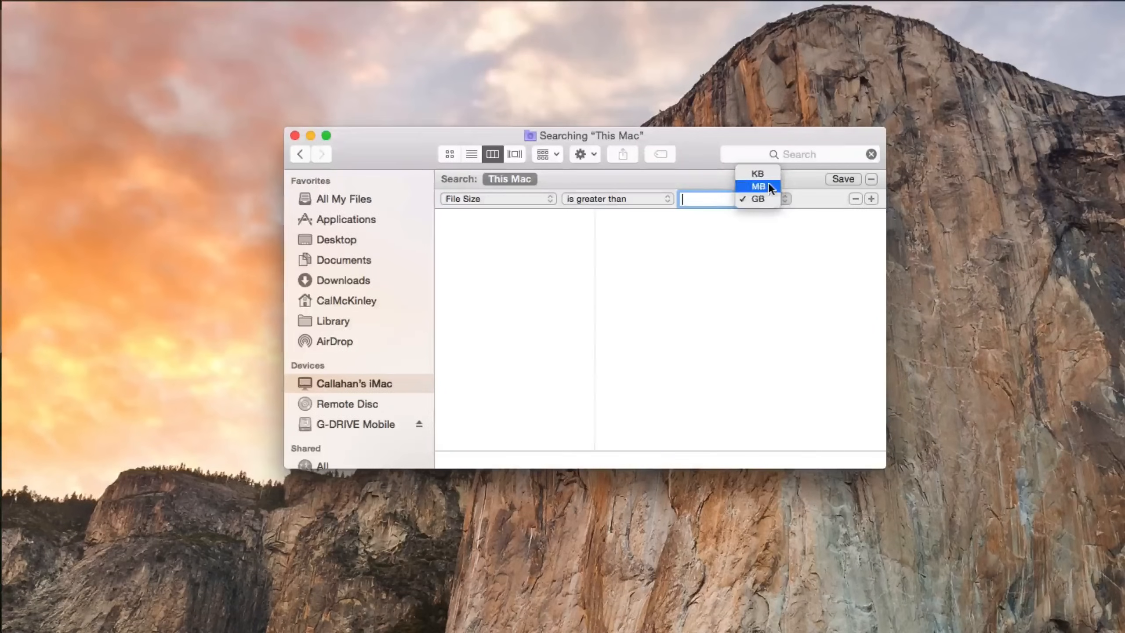
left_click(758, 187)
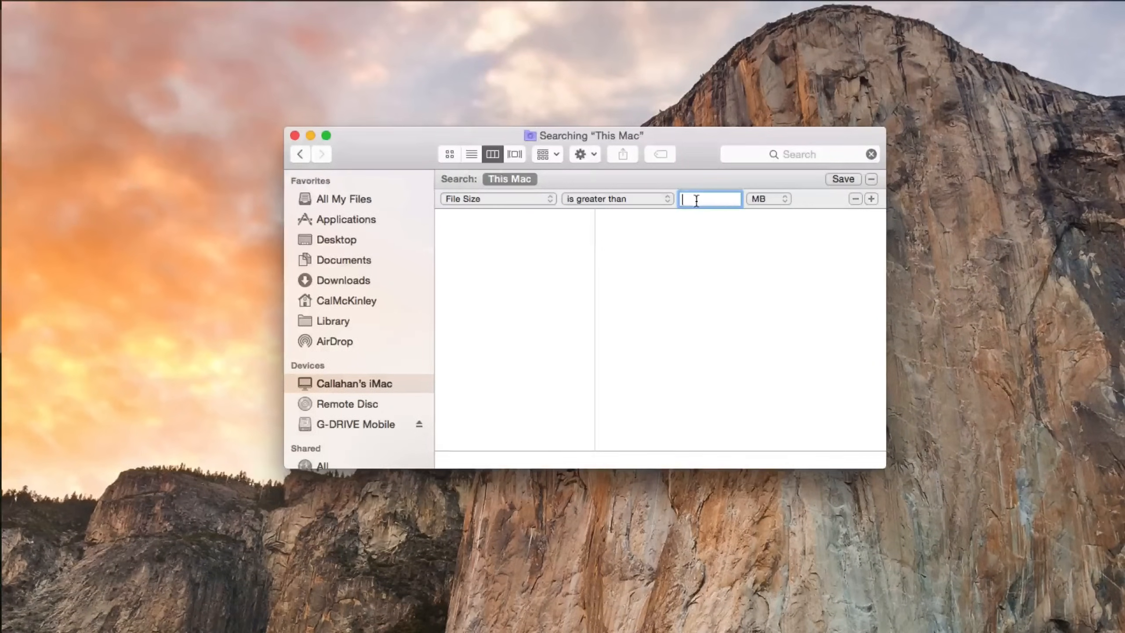
type("100")
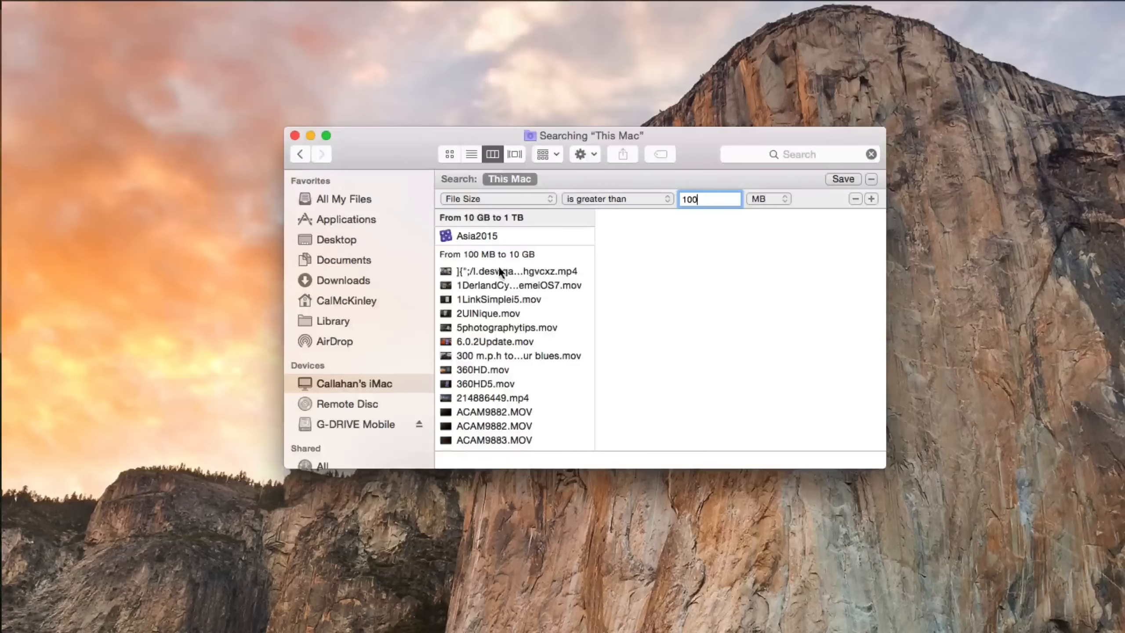
scroll("down", 3)
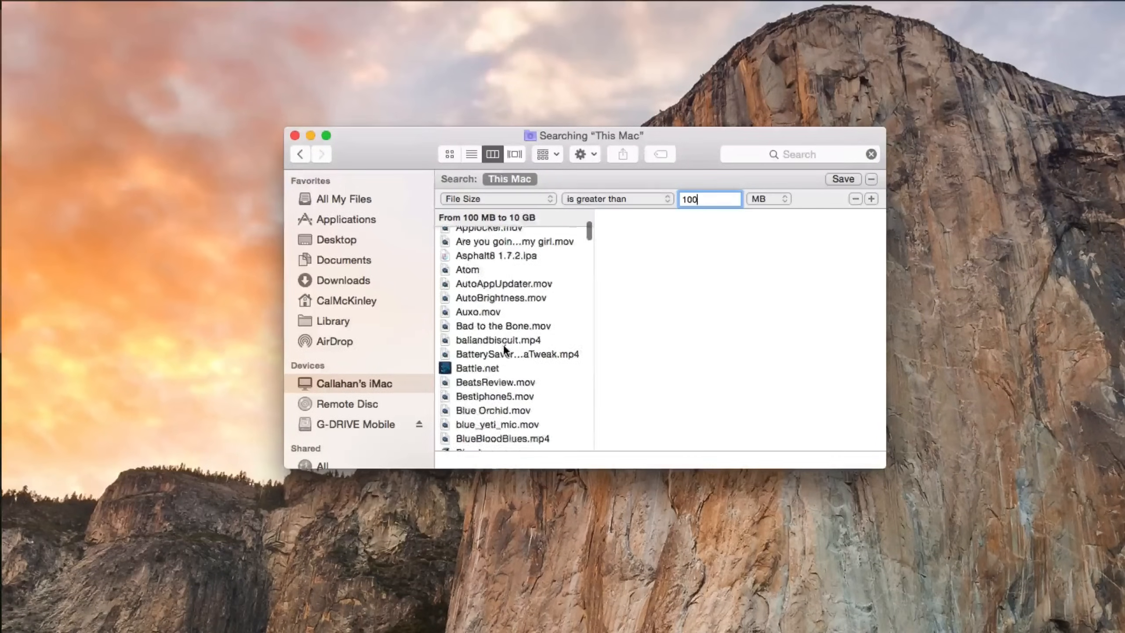
scroll("up", 3)
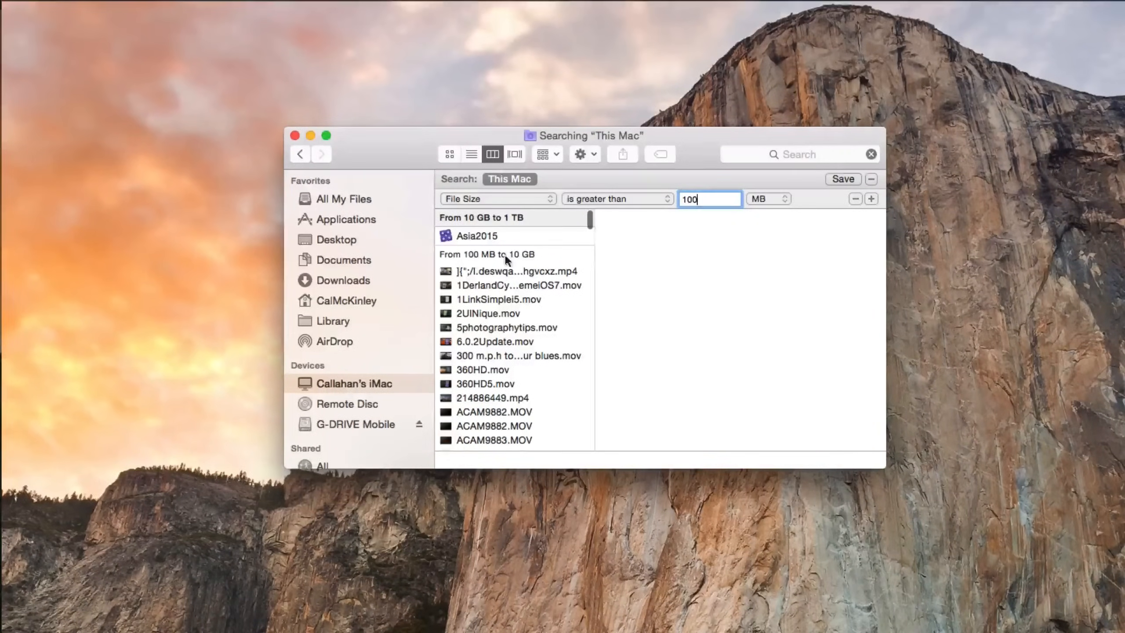
Move the 189.2 MB mp4 result to the Trash and bring up Finder preferences from the Trash.
left_click(511, 271)
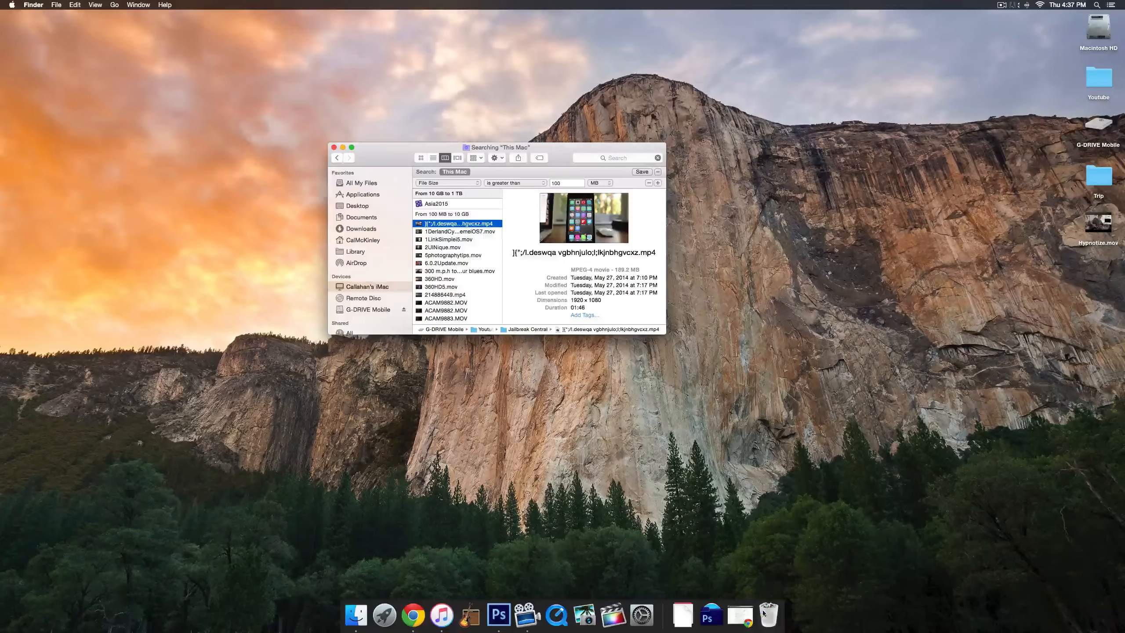
left_click(768, 615)
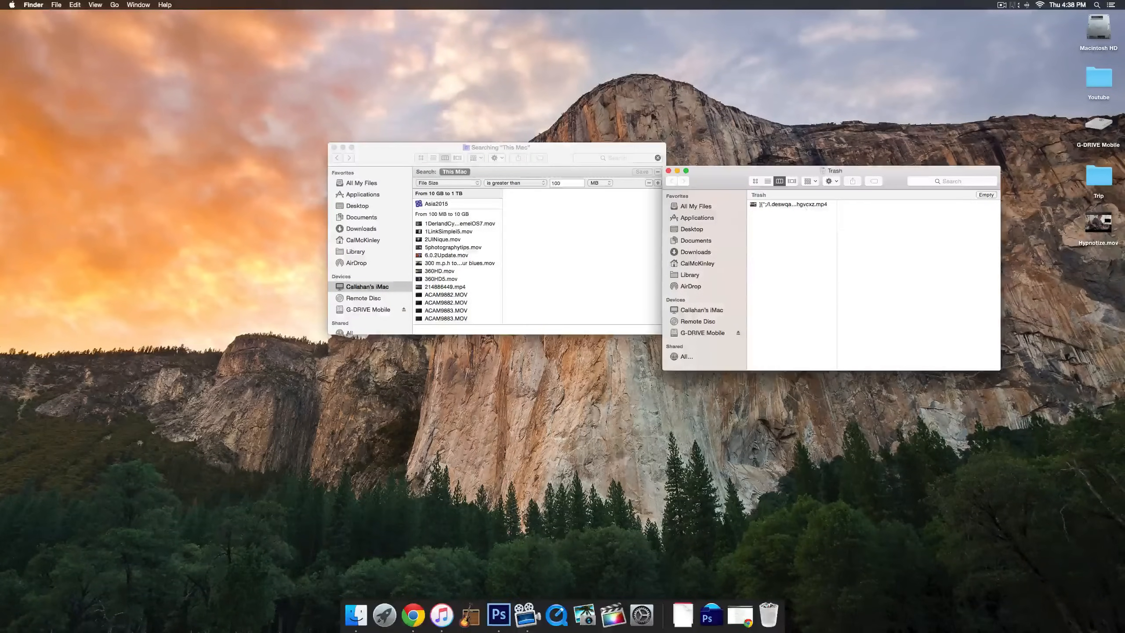
left_click(985, 194)
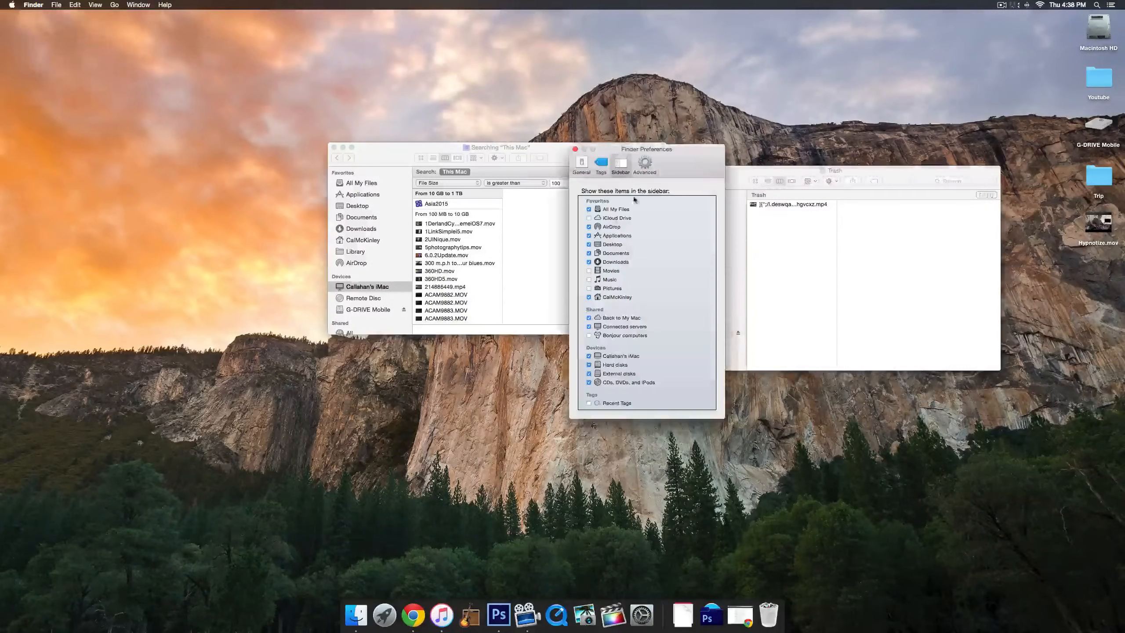
Enable Empty Trash securely in Finder's Advanced preferences.
left_click(644, 162)
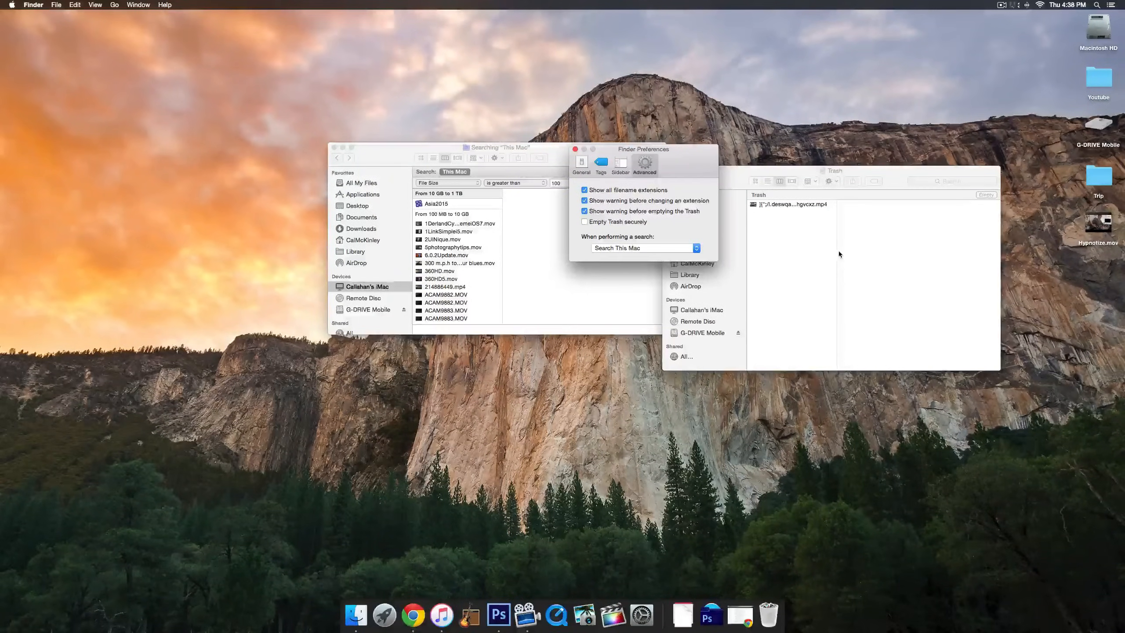
mouse_move(841, 252)
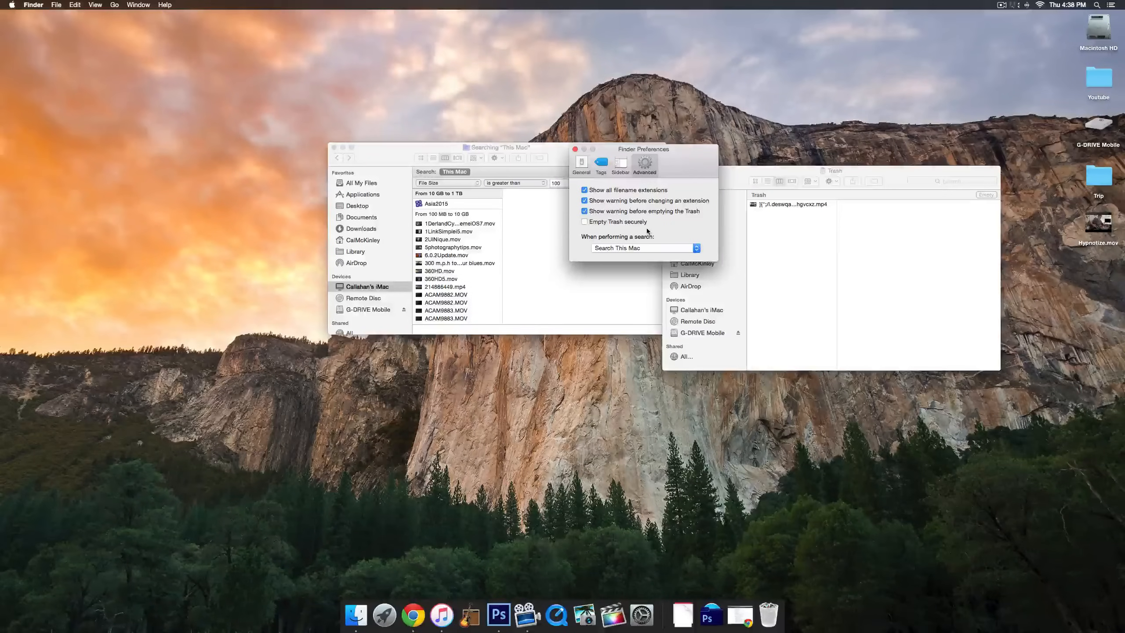
left_click(584, 221)
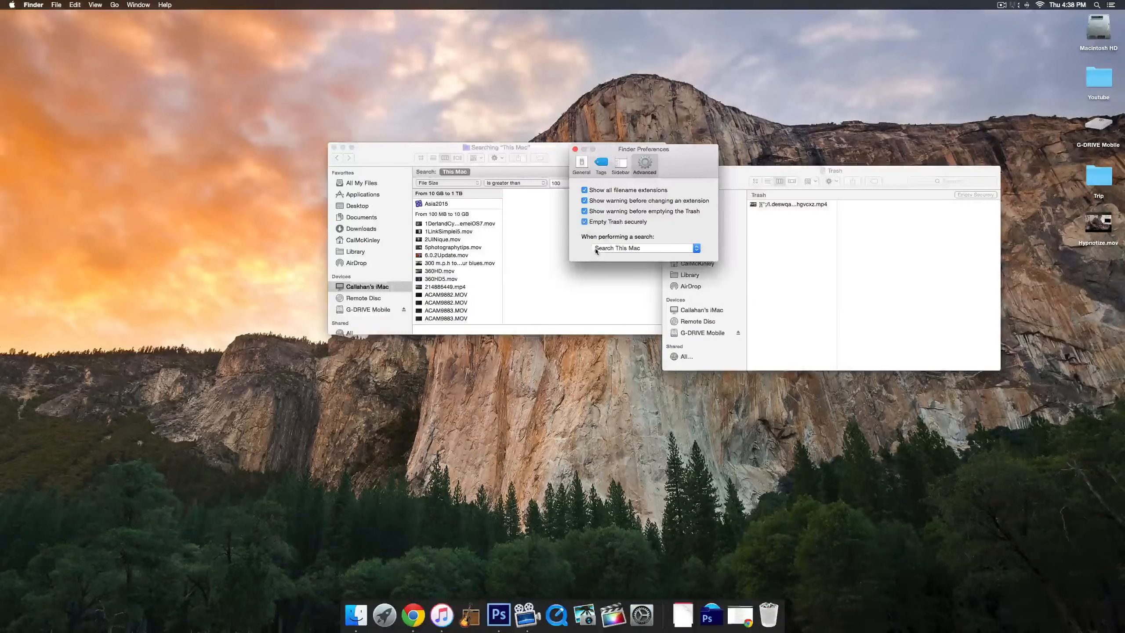
left_click(574, 148)
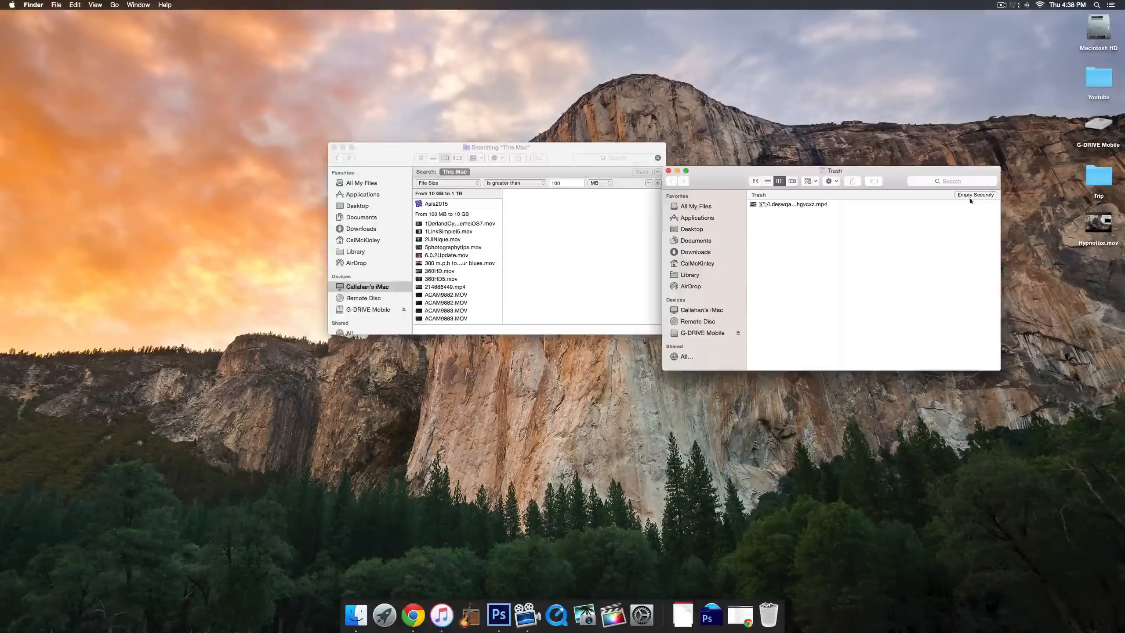
Securely empty the Trash, confirming permanent erasure of the large video.
left_click(974, 195)
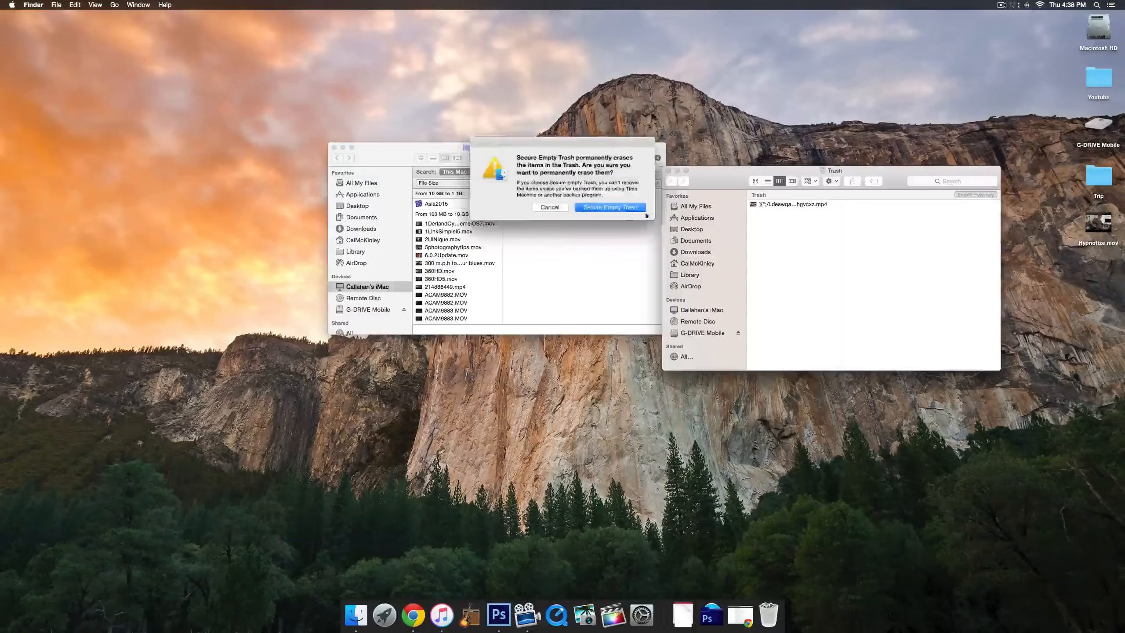
left_click(609, 207)
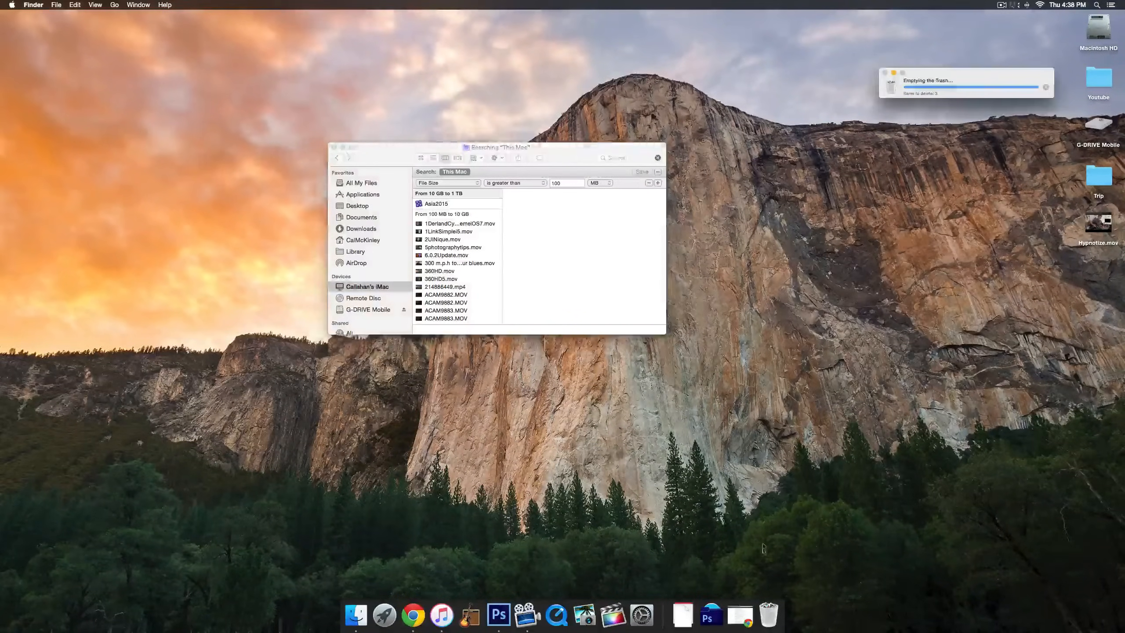